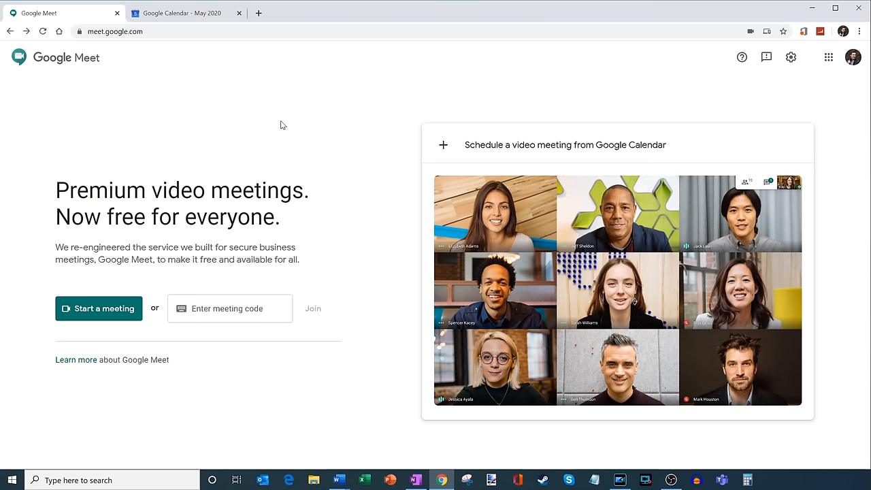
pyautogui.moveTo(272, 128)
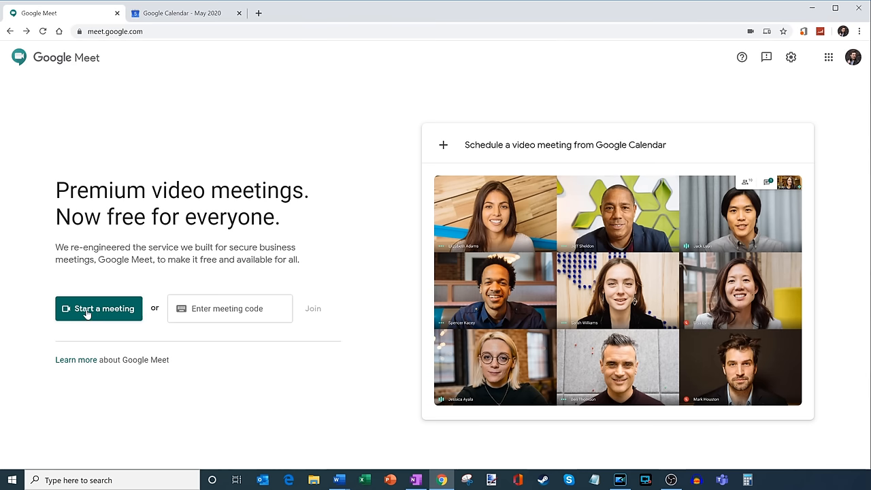
# - Start a new meeting from the Meet home page
pyautogui.click(229, 307)
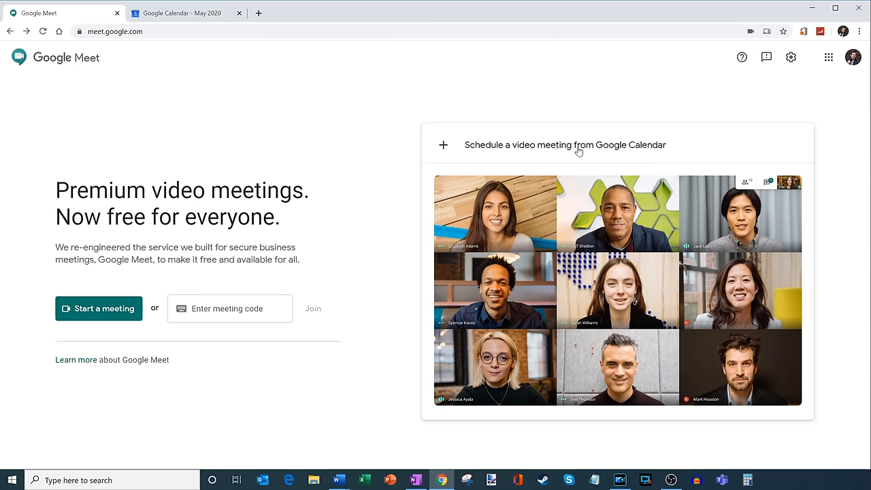
pyautogui.moveTo(593, 156)
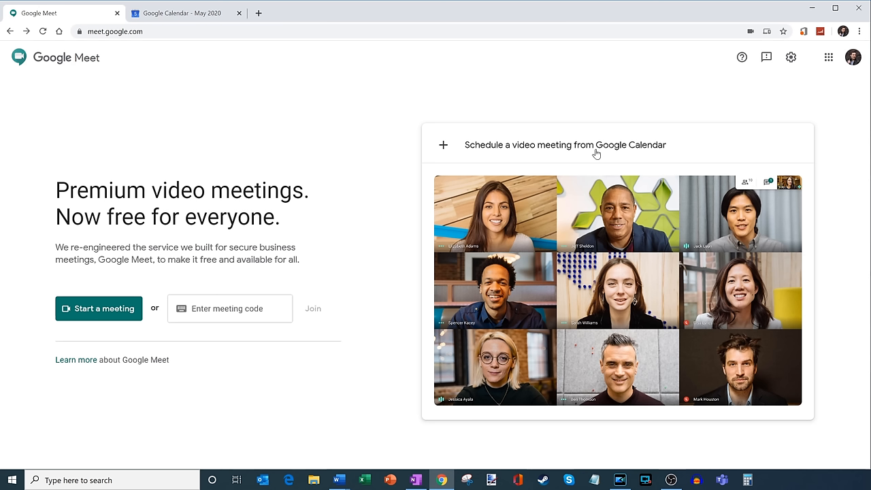
pyautogui.moveTo(574, 149)
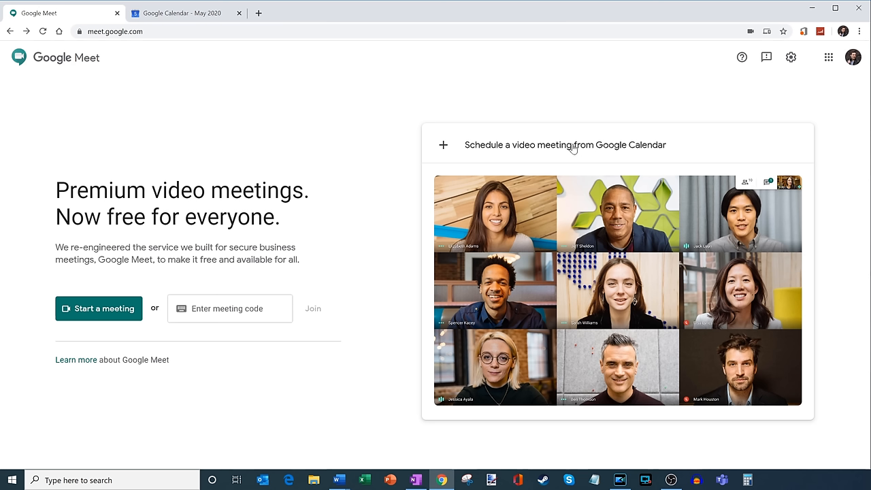
pyautogui.moveTo(460, 163)
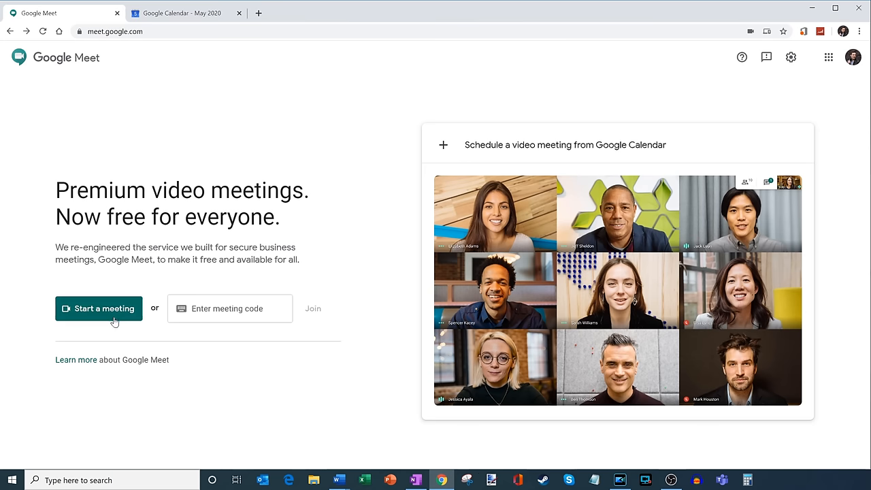
pyautogui.click(98, 308)
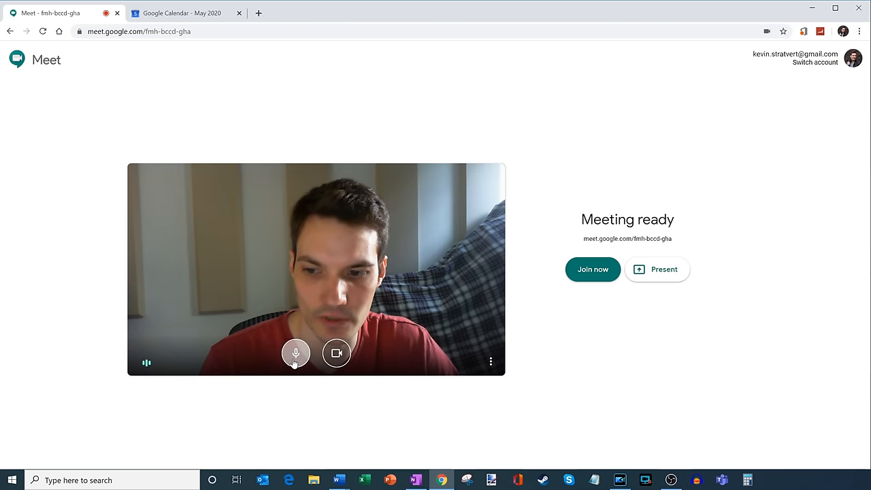
pyautogui.moveTo(296, 354)
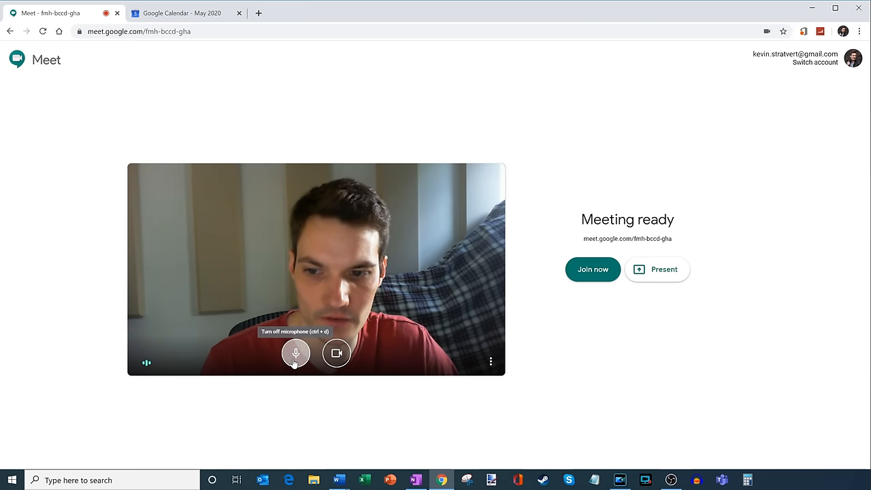
# - Toggle the microphone and camera off and back on, leaving both on before joining
pyautogui.click(295, 354)
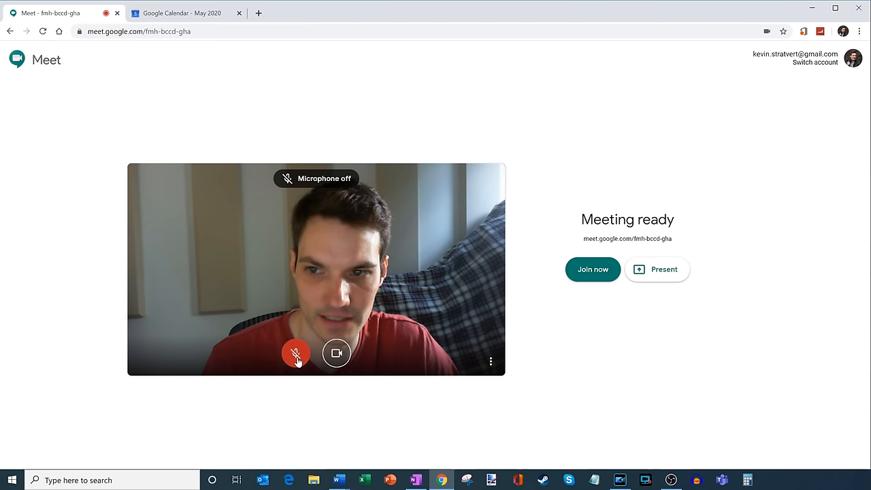
pyautogui.click(297, 354)
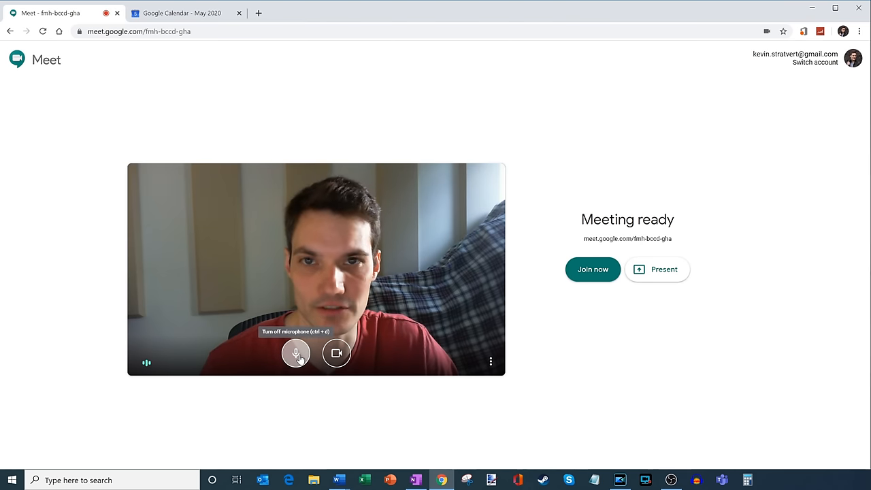
pyautogui.click(296, 353)
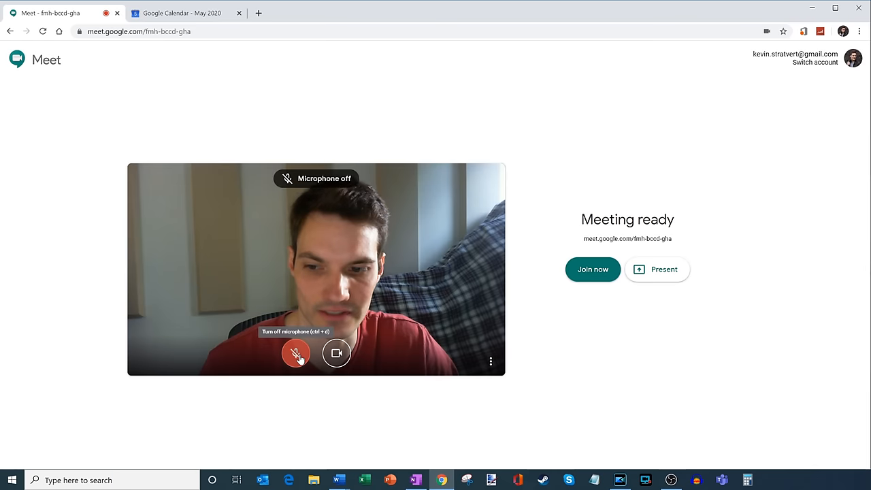
pyautogui.click(296, 354)
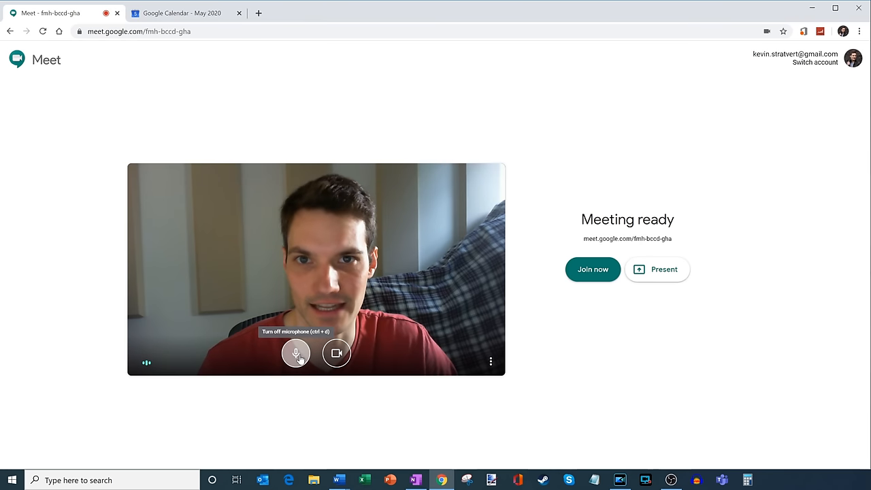
pyautogui.moveTo(337, 354)
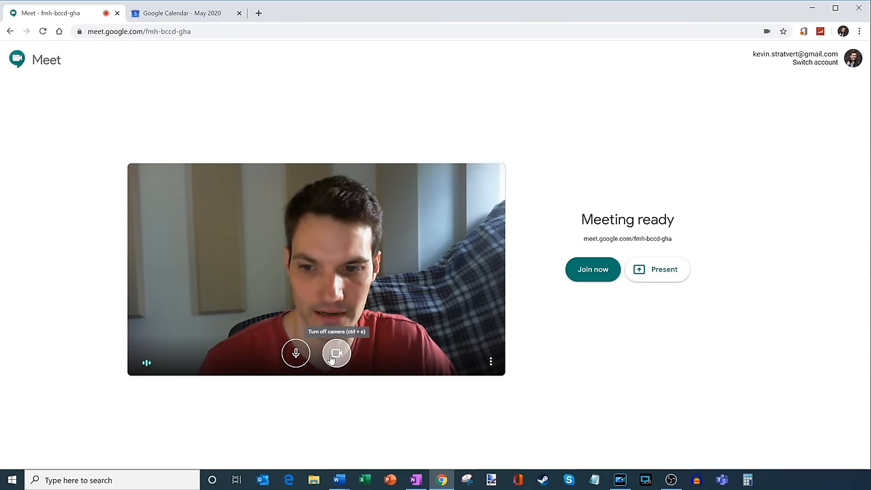
pyautogui.click(336, 354)
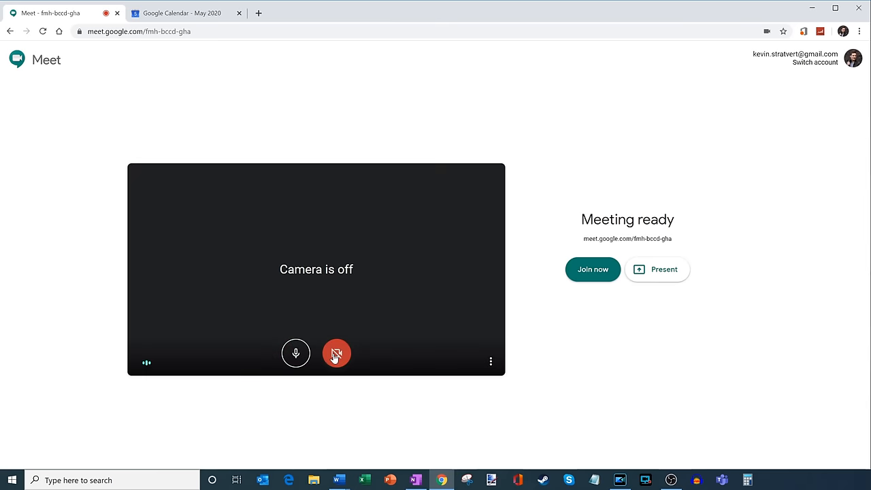
pyautogui.click(337, 352)
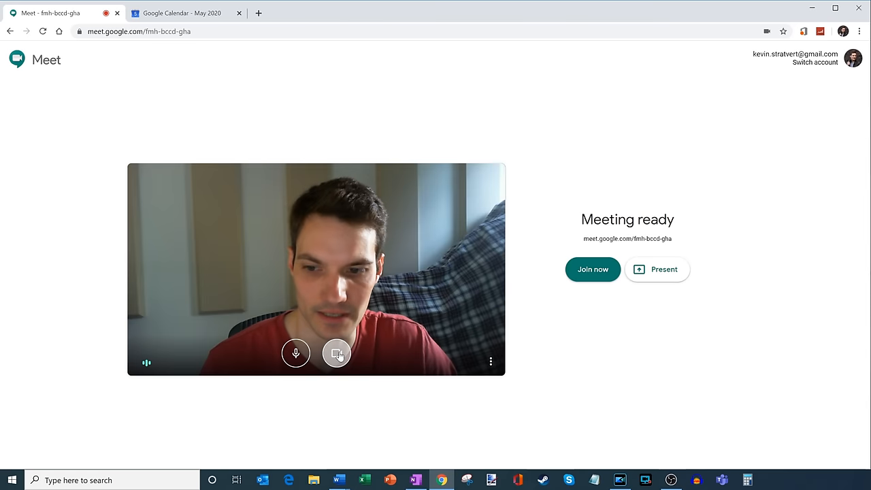
pyautogui.moveTo(338, 353)
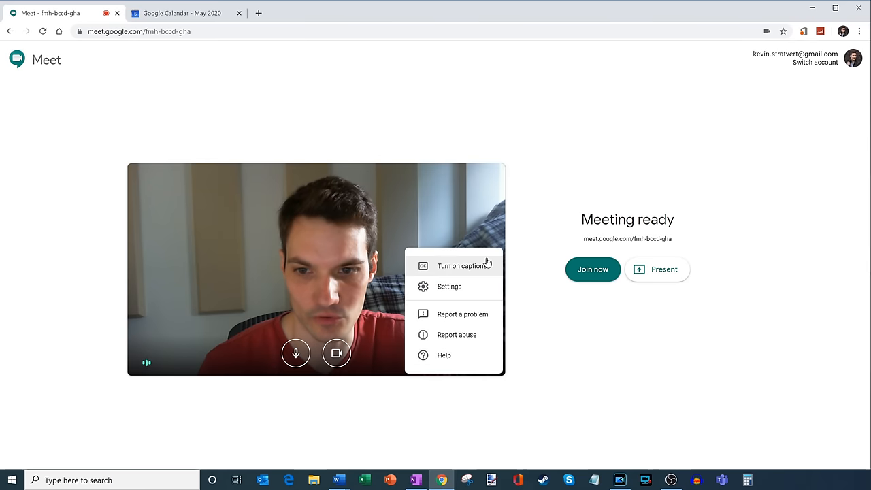
pyautogui.moveTo(520, 365)
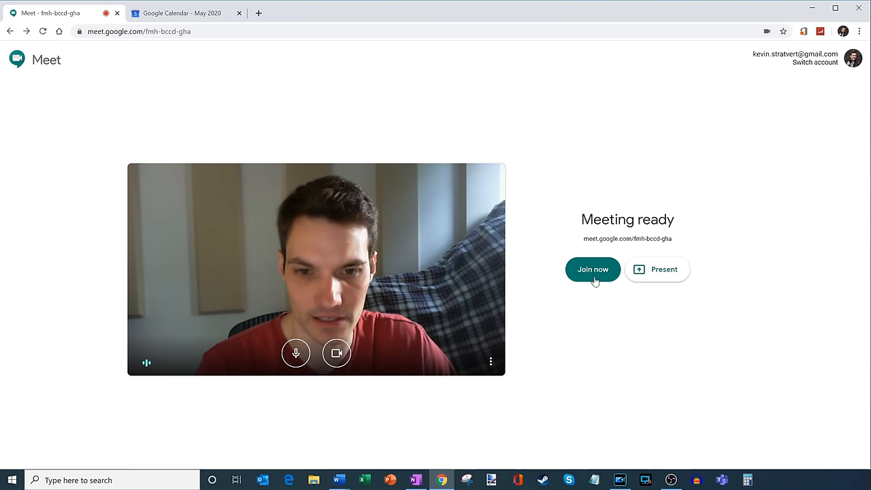
# - Join the meeting, copy its joining info, and dismiss the Add others dialog
pyautogui.click(593, 270)
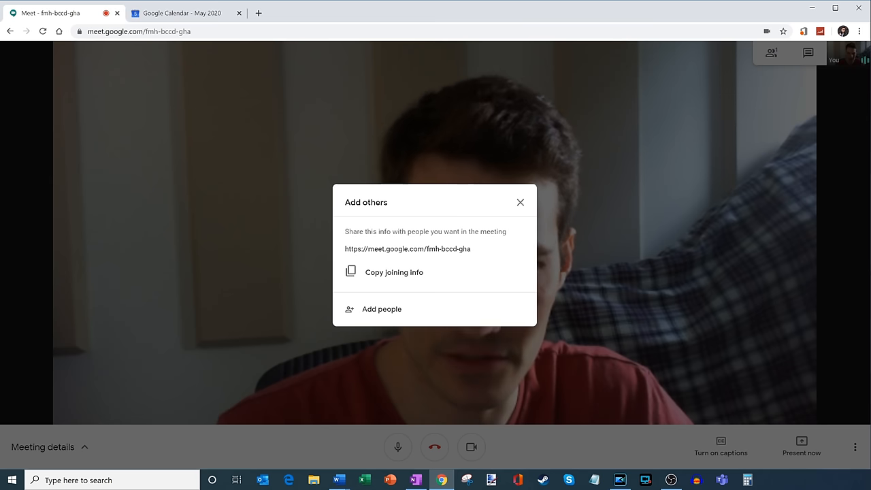
pyautogui.moveTo(349, 270)
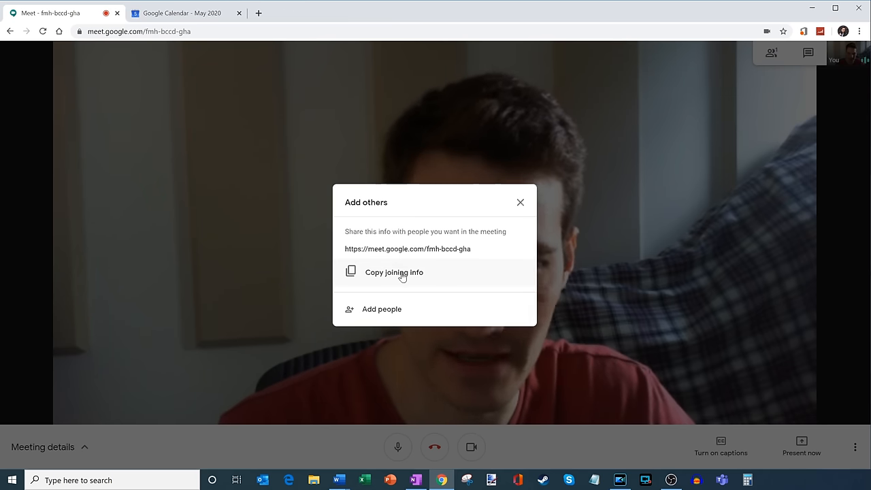
pyautogui.click(394, 272)
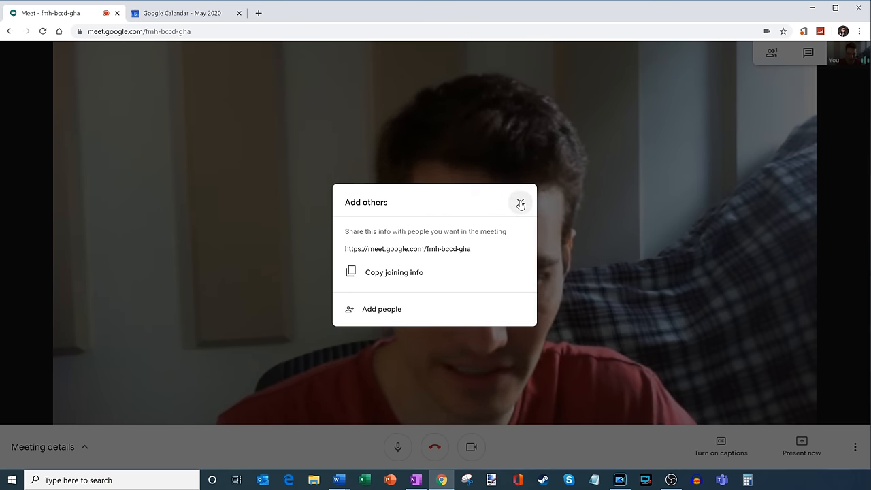
pyautogui.click(520, 203)
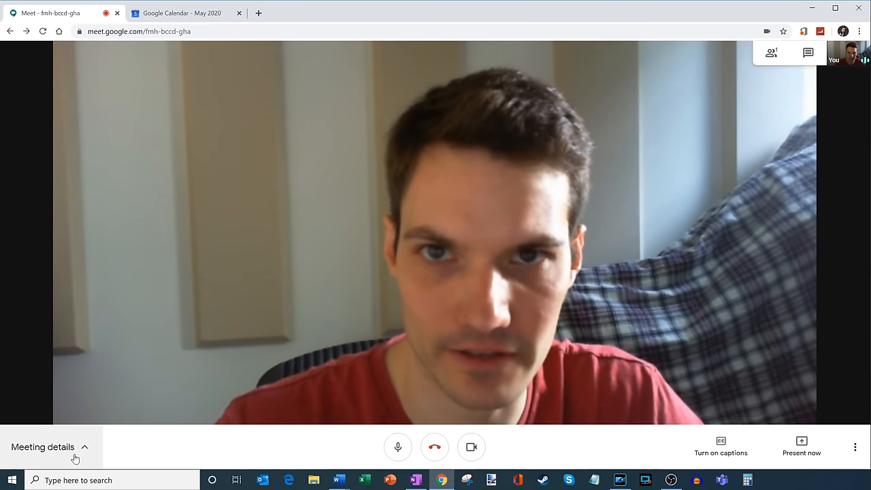
pyautogui.click(43, 447)
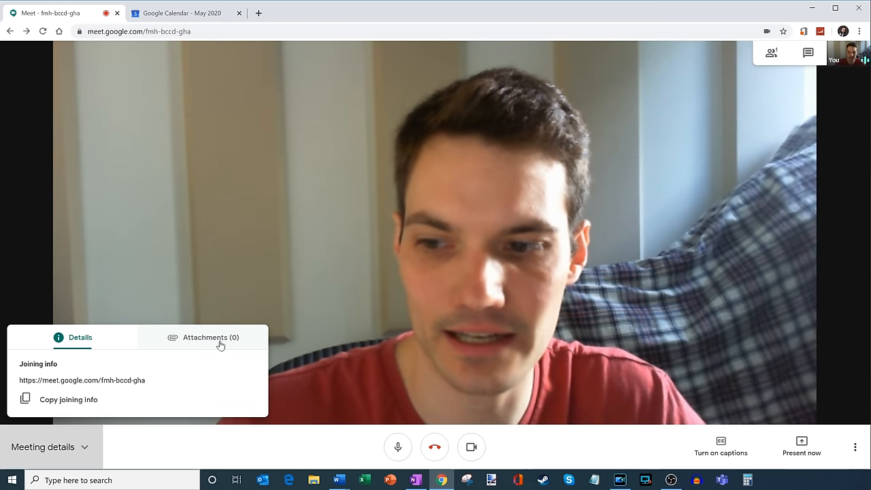
pyautogui.click(211, 338)
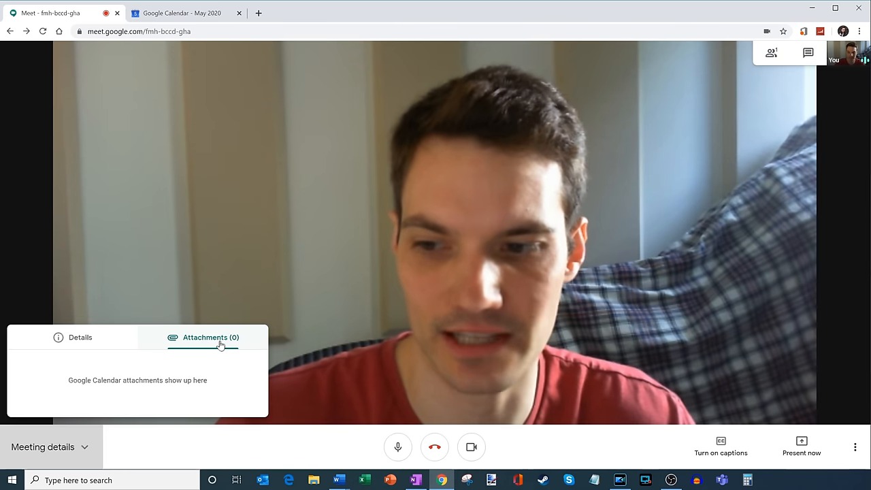
pyautogui.moveTo(223, 311)
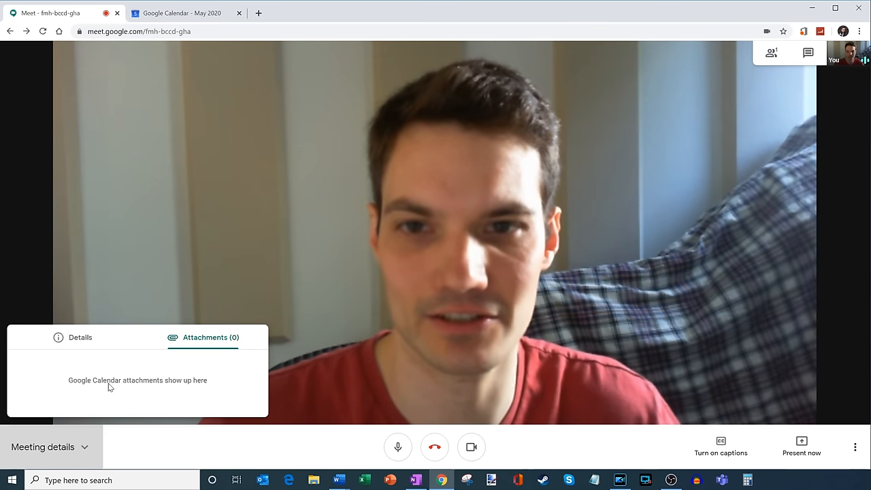
pyautogui.moveTo(193, 375)
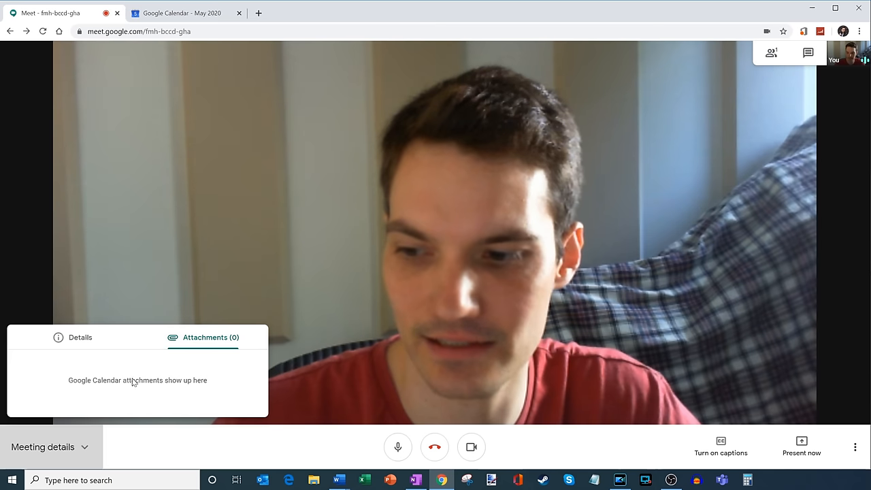
pyautogui.click(43, 446)
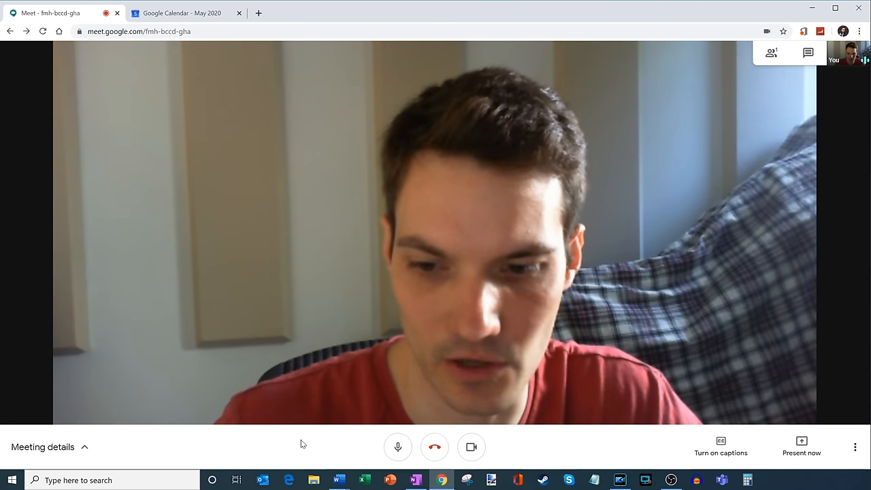
pyautogui.moveTo(397, 446)
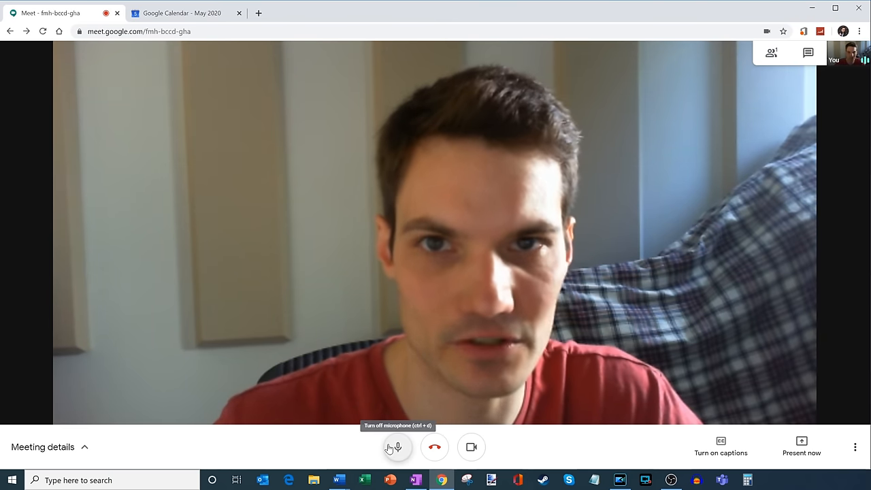
pyautogui.click(397, 447)
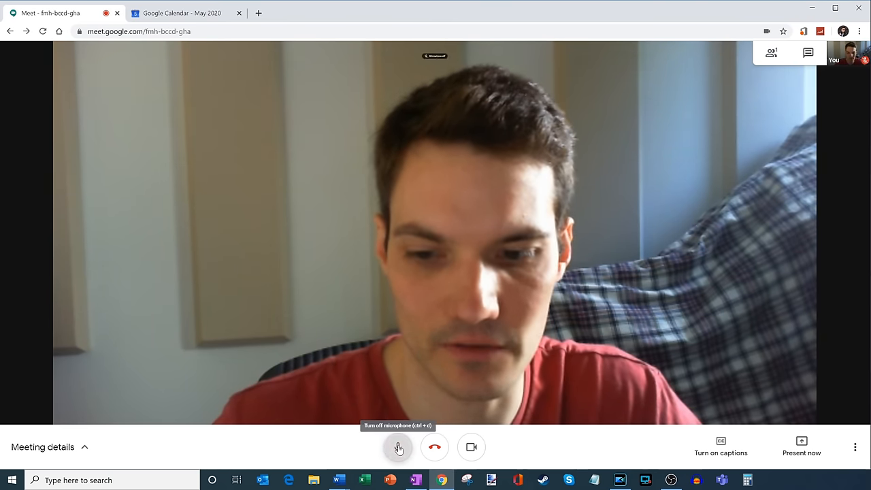
pyautogui.click(397, 447)
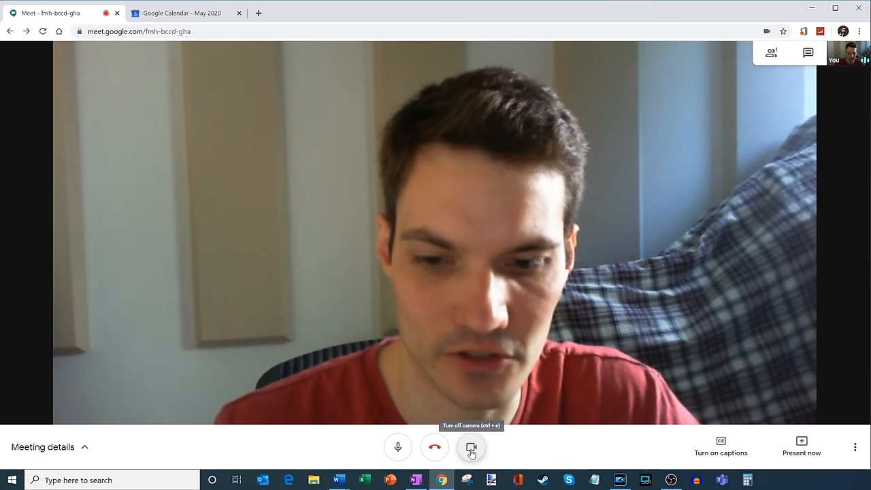
pyautogui.click(471, 447)
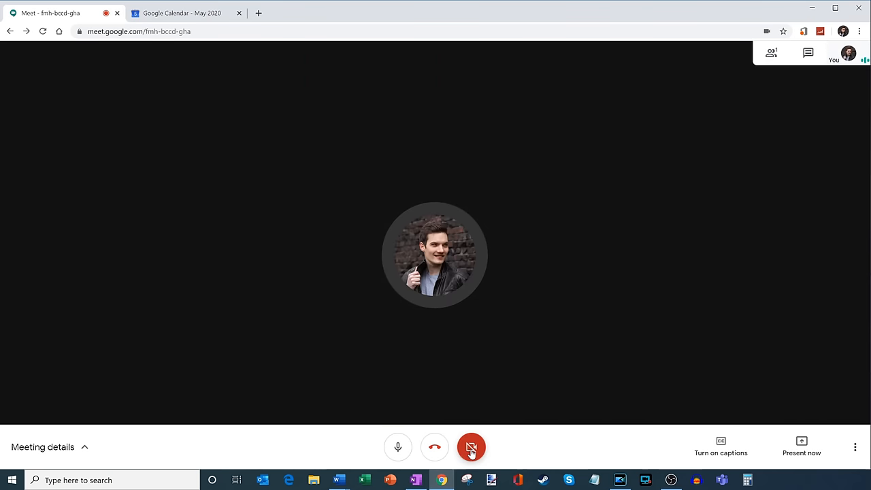
pyautogui.click(471, 447)
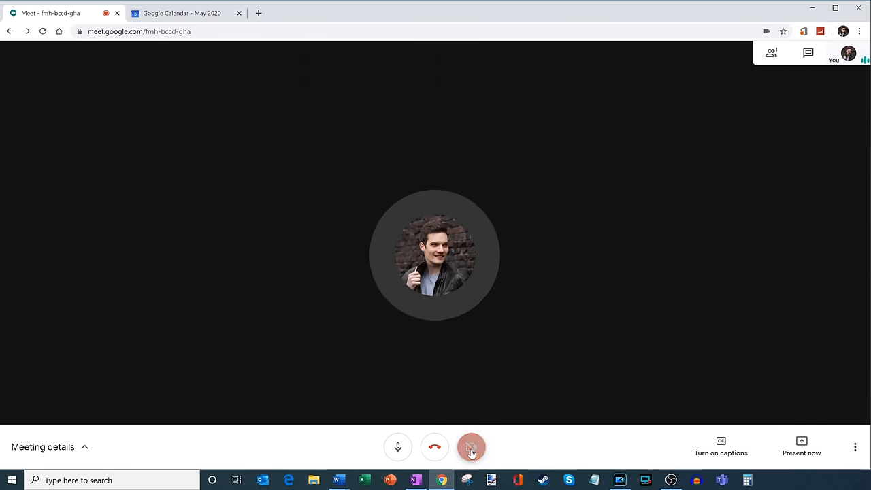
pyautogui.click(471, 447)
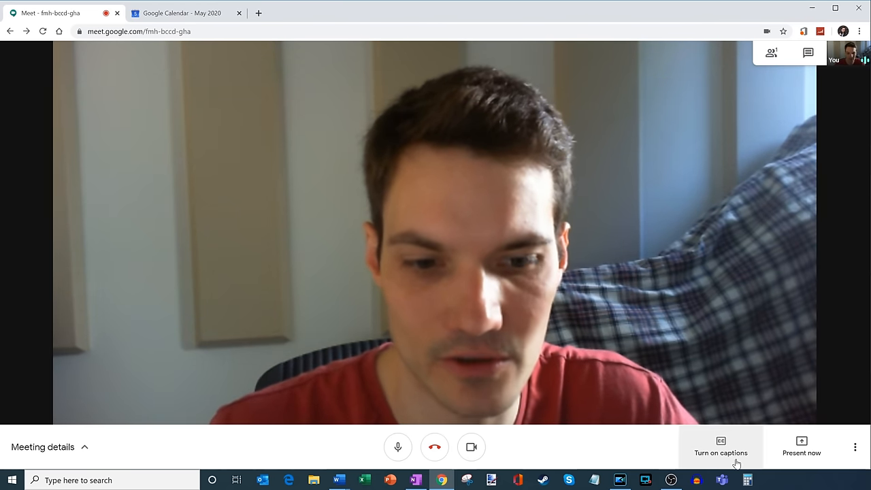
pyautogui.click(720, 447)
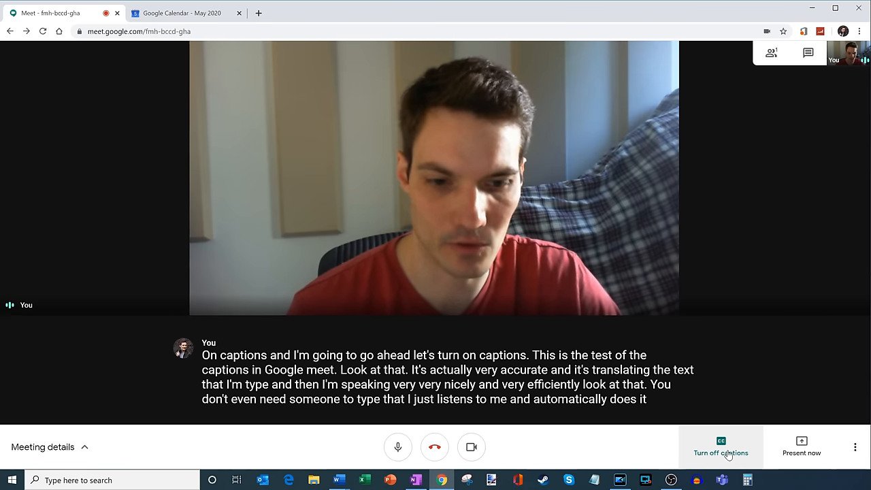
pyautogui.click(721, 446)
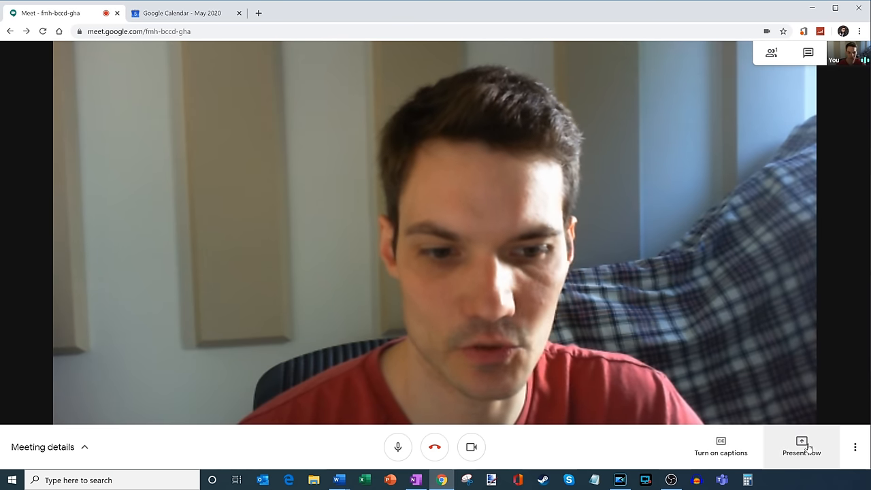
# - Begin presenting a Chrome tab and pick the Google Calendar - May 2020 tab
pyautogui.click(801, 447)
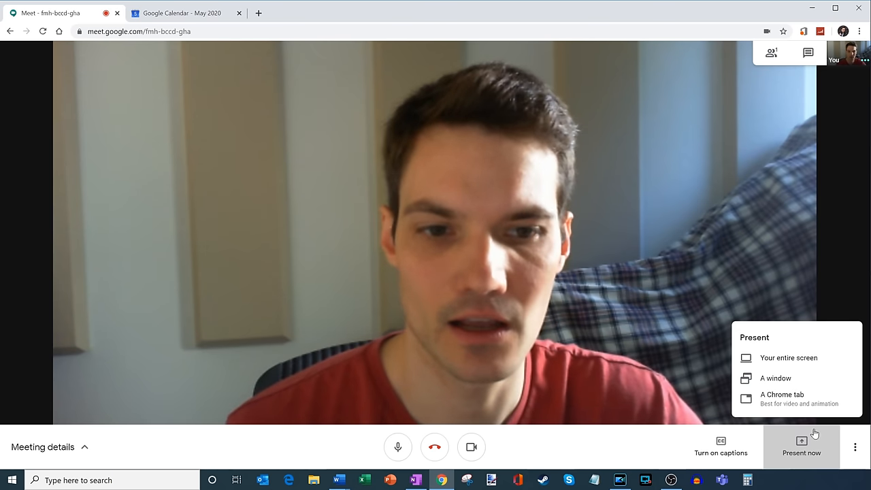
pyautogui.moveTo(788, 358)
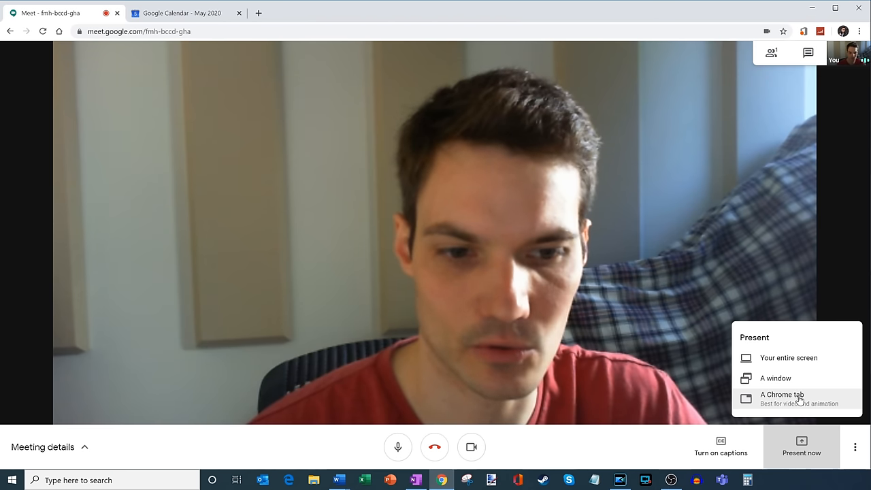
pyautogui.click(781, 395)
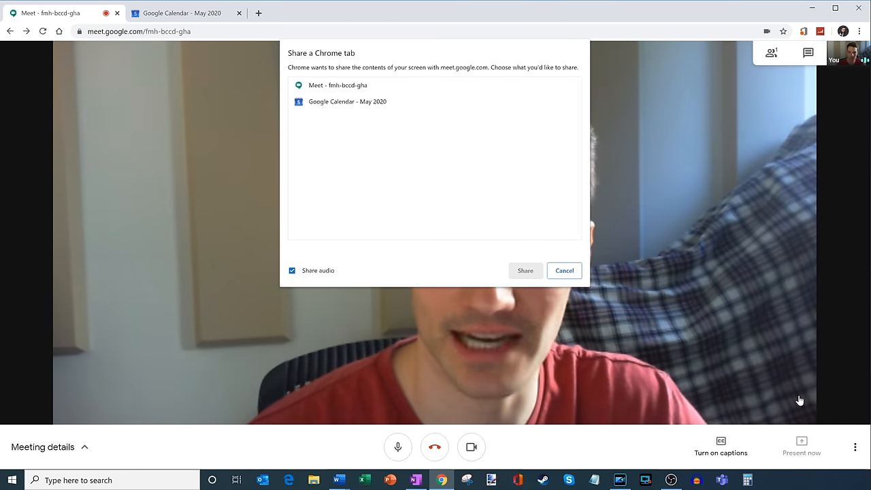
pyautogui.moveTo(348, 80)
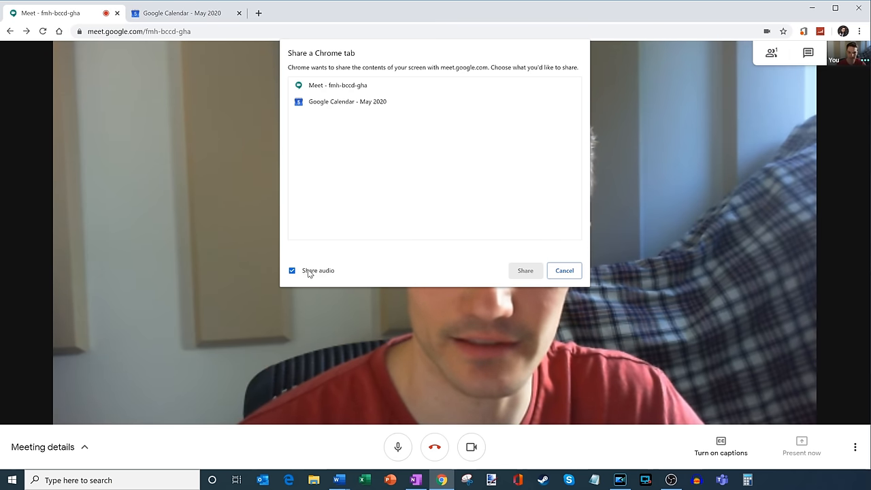
pyautogui.click(349, 101)
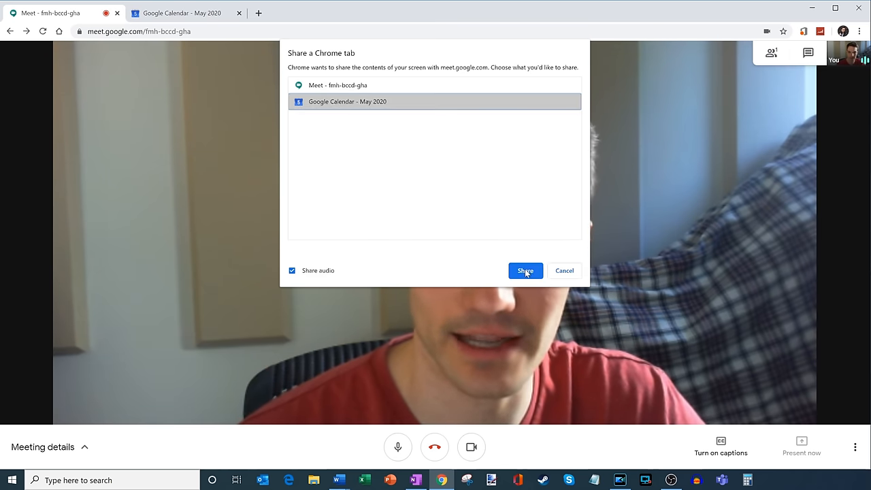
# - Share the Calendar tab to the call and view the presentation, then the camera, in Meet
pyautogui.click(525, 269)
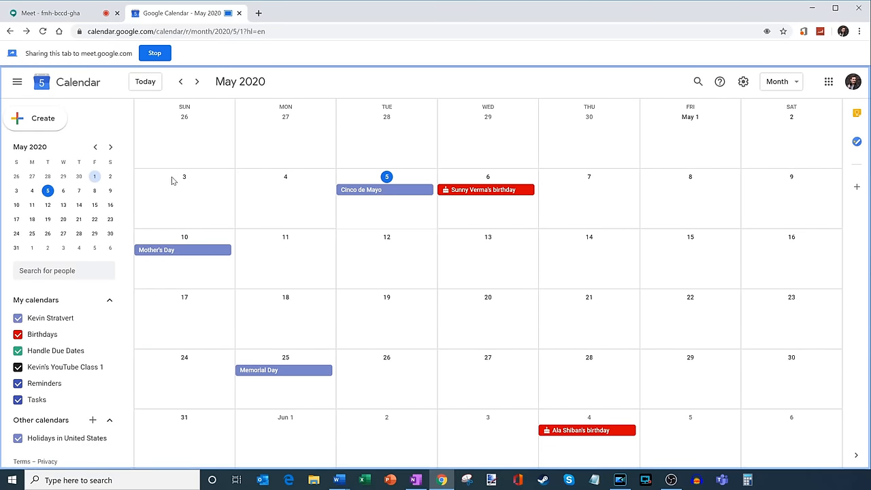
pyautogui.moveTo(180, 252)
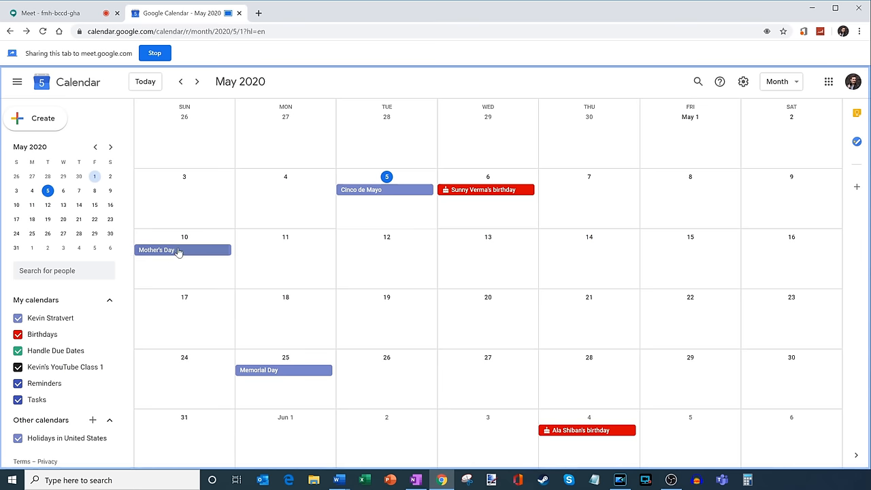
pyautogui.moveTo(133, 144)
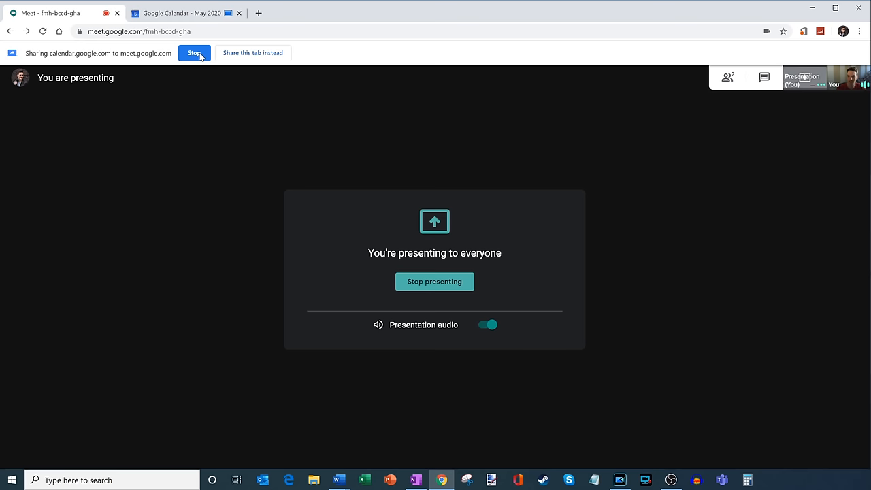
pyautogui.moveTo(265, 53)
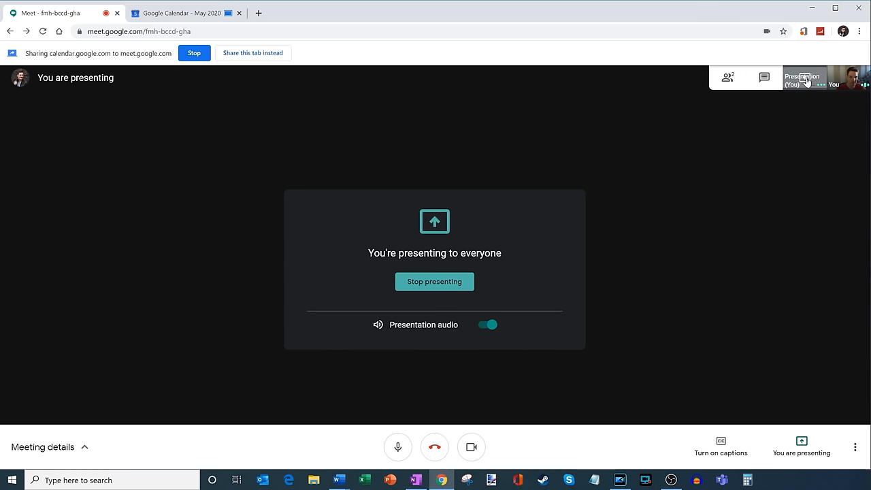
pyautogui.click(182, 14)
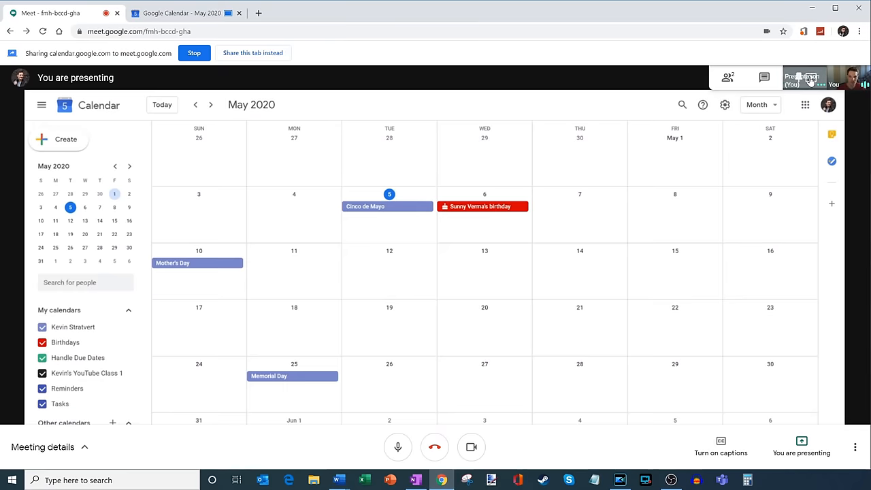
pyautogui.moveTo(787, 409)
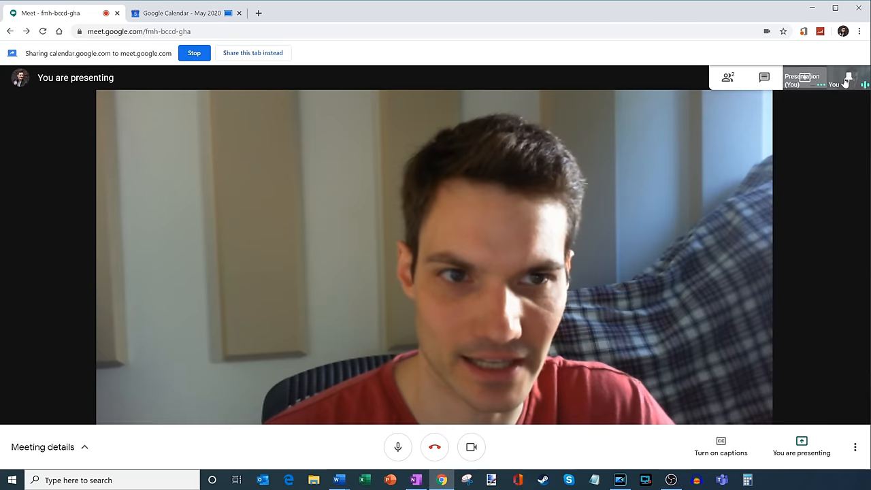
pyautogui.click(183, 14)
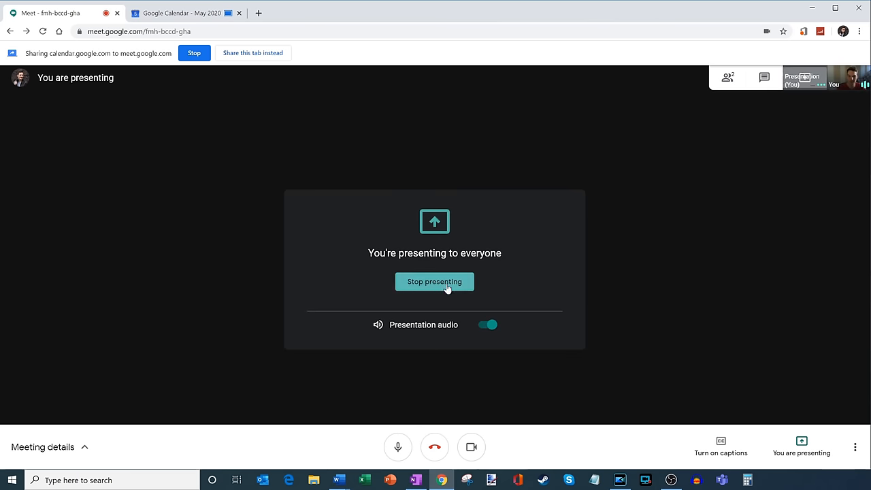
# - Stop presenting and post a quick hi in the meeting chat, then close the panel
pyautogui.click(436, 282)
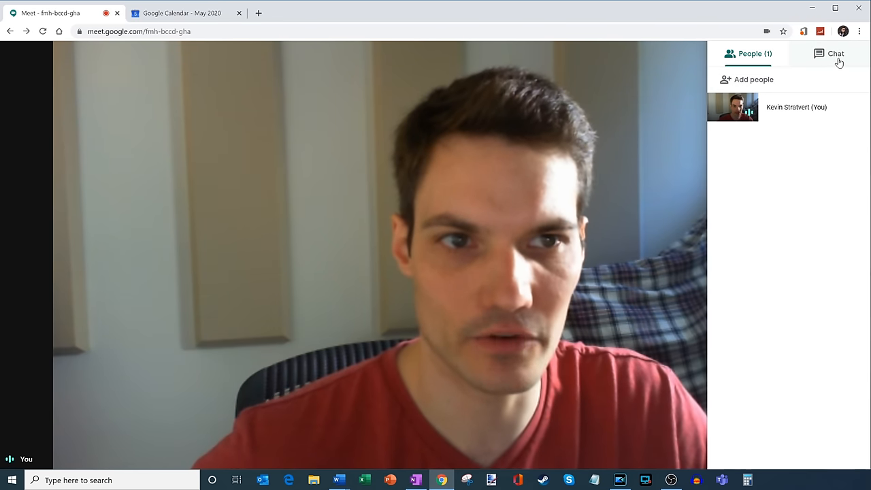
pyautogui.click(835, 53)
pyautogui.write('hi!')
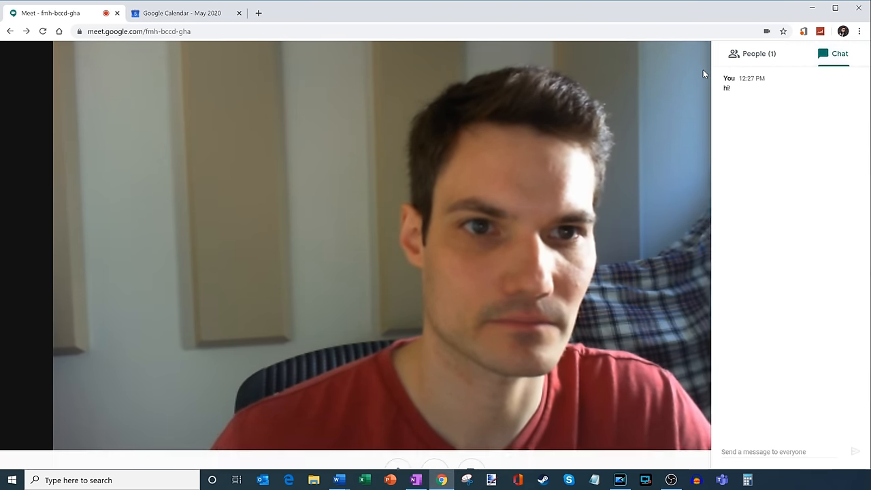
pyautogui.click(840, 53)
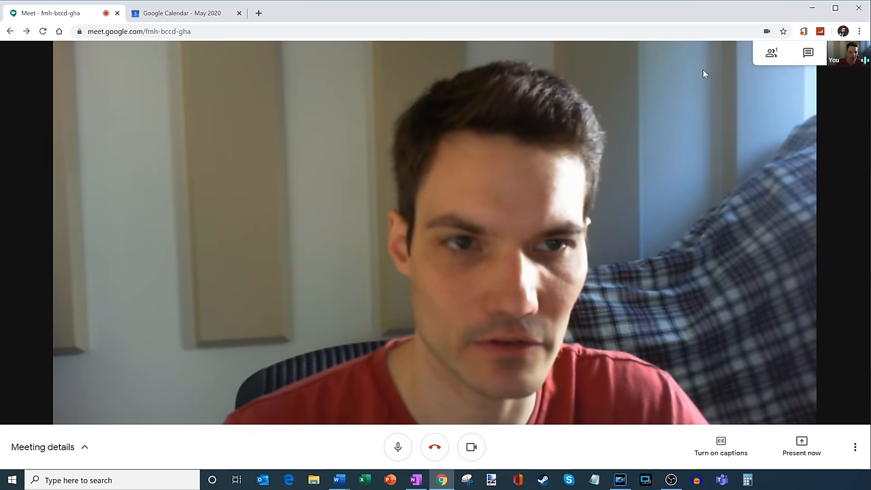
pyautogui.moveTo(836, 94)
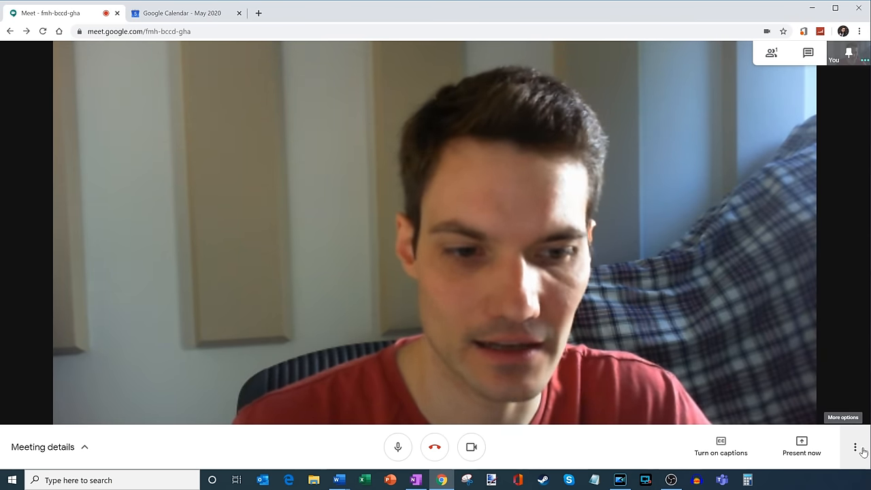
pyautogui.click(854, 447)
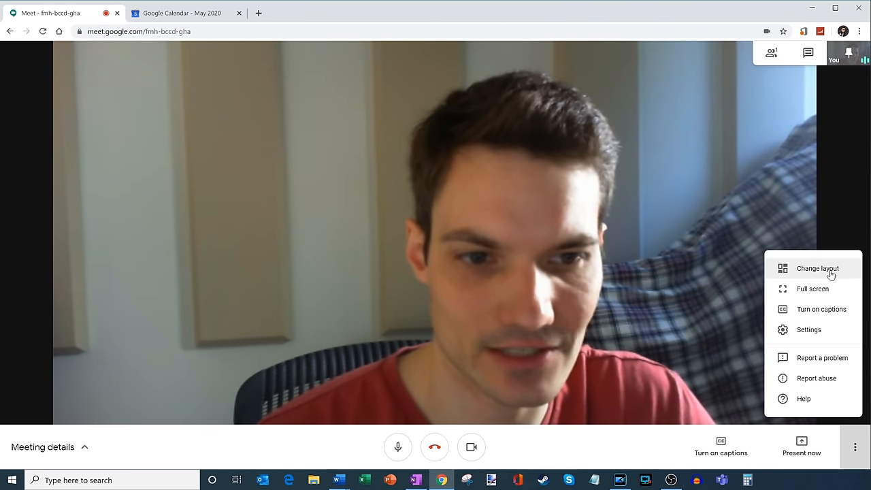
pyautogui.click(817, 268)
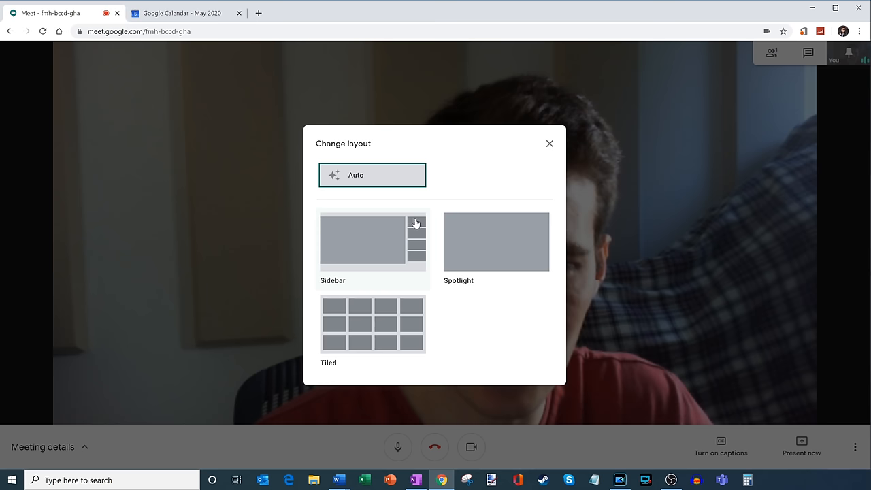
pyautogui.moveTo(330, 225)
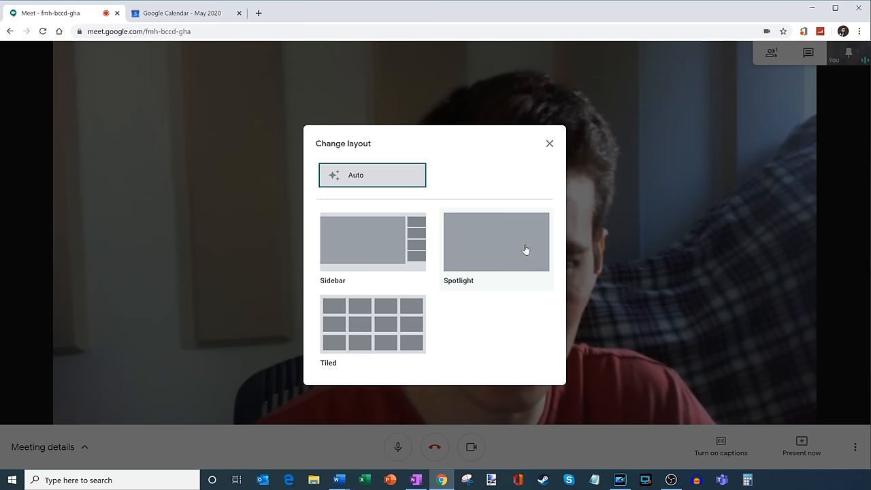
pyautogui.moveTo(335, 310)
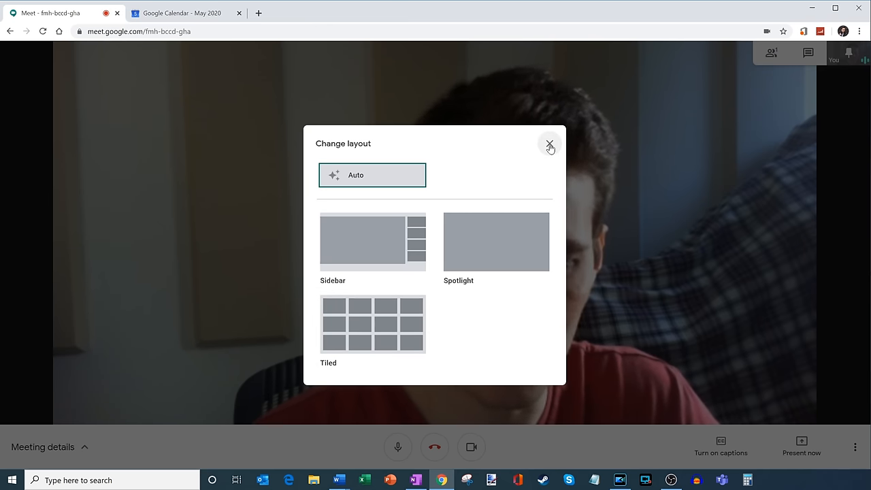
pyautogui.click(550, 146)
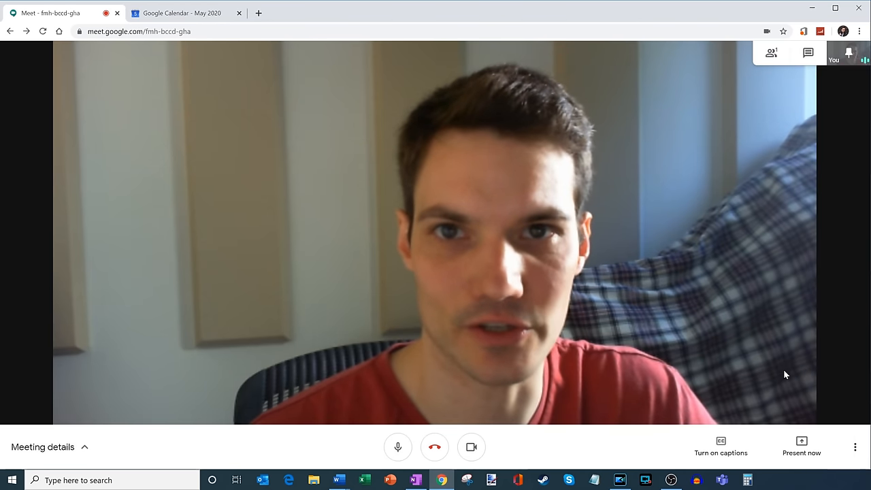
pyautogui.click(855, 446)
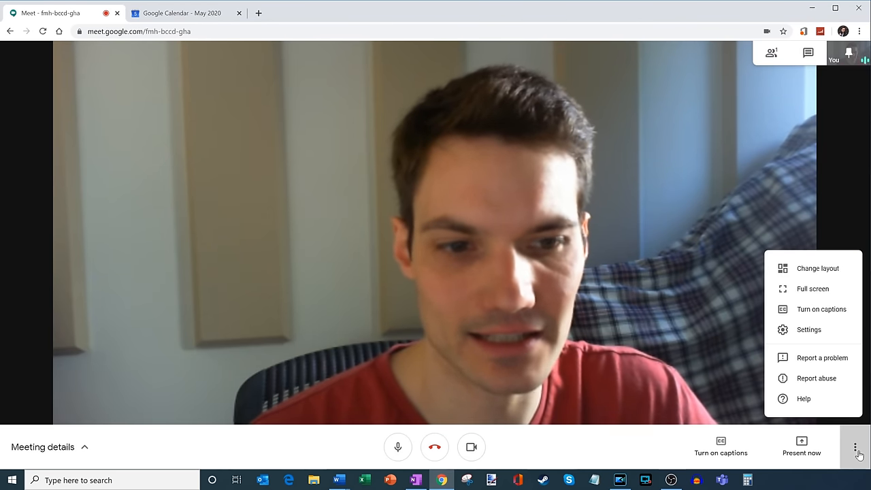
pyautogui.moveTo(813, 288)
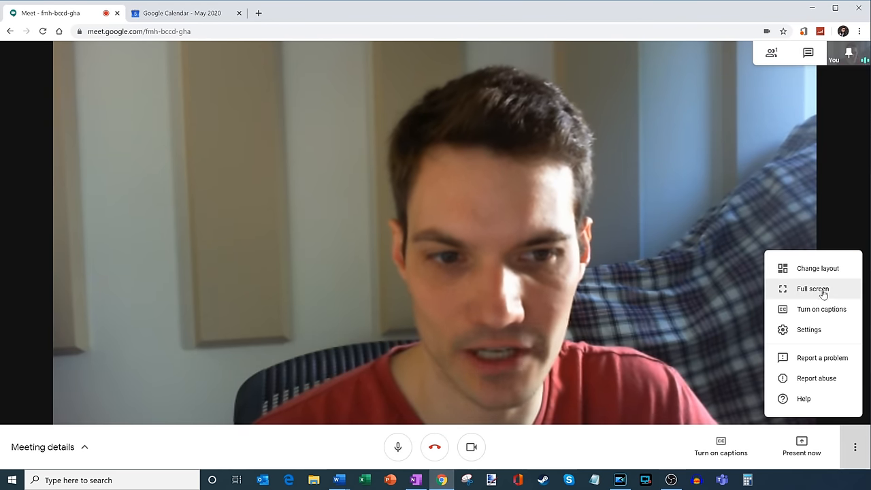
pyautogui.moveTo(822, 309)
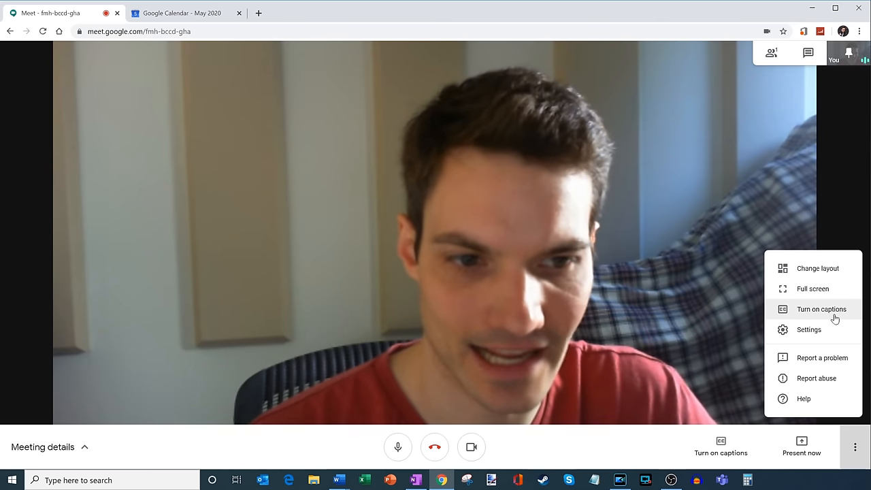
pyautogui.moveTo(809, 329)
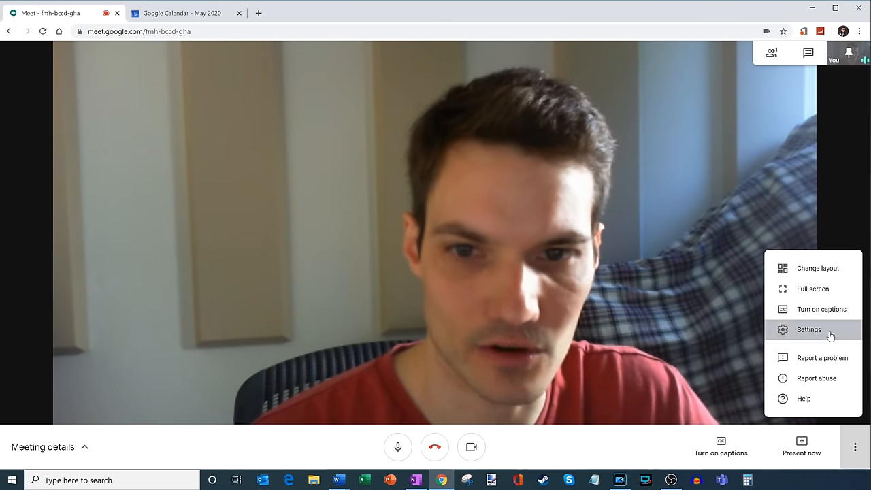
pyautogui.click(808, 329)
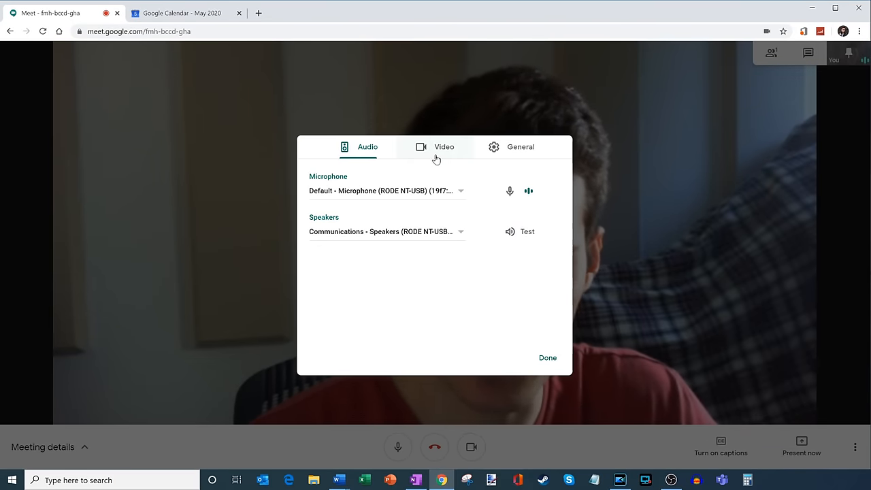
pyautogui.click(444, 147)
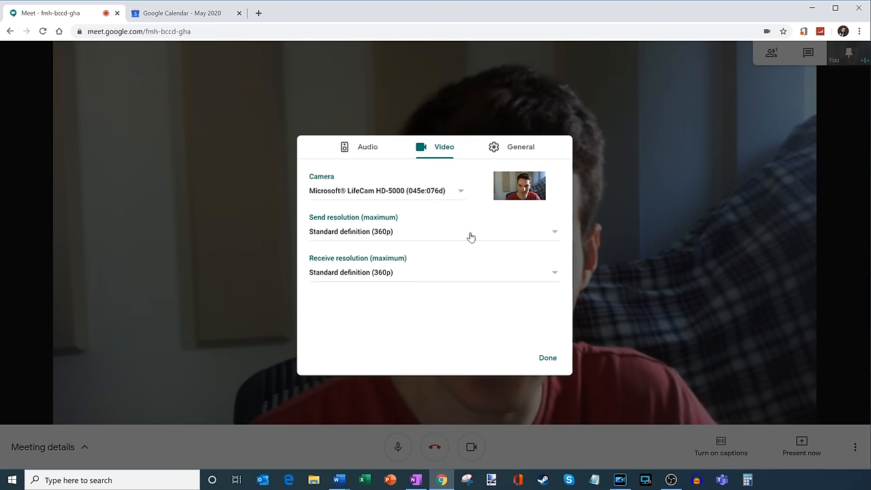
pyautogui.moveTo(408, 239)
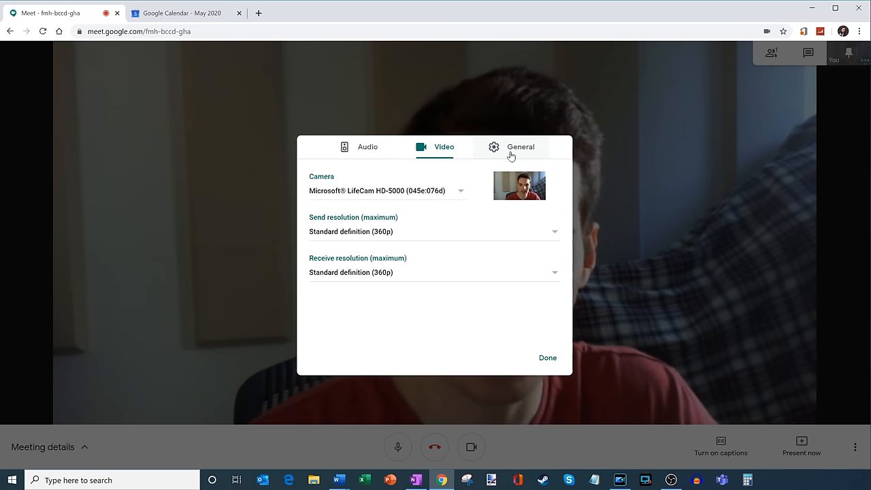
pyautogui.click(520, 147)
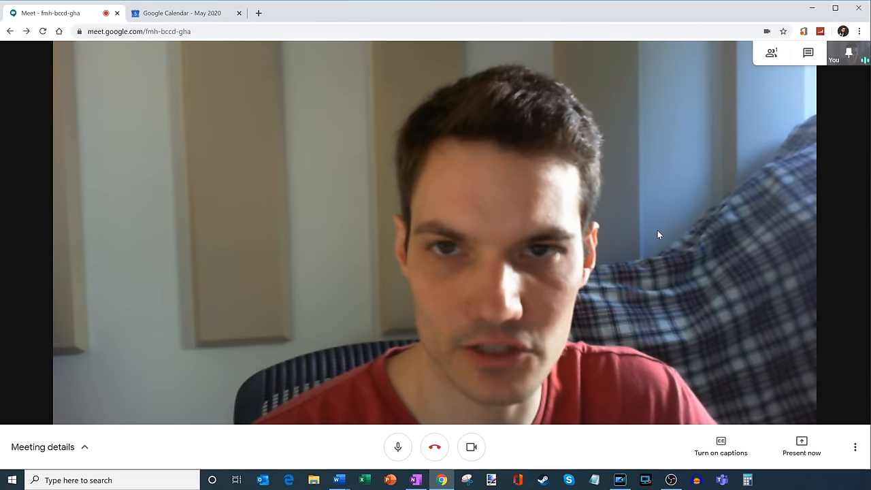
pyautogui.moveTo(435, 446)
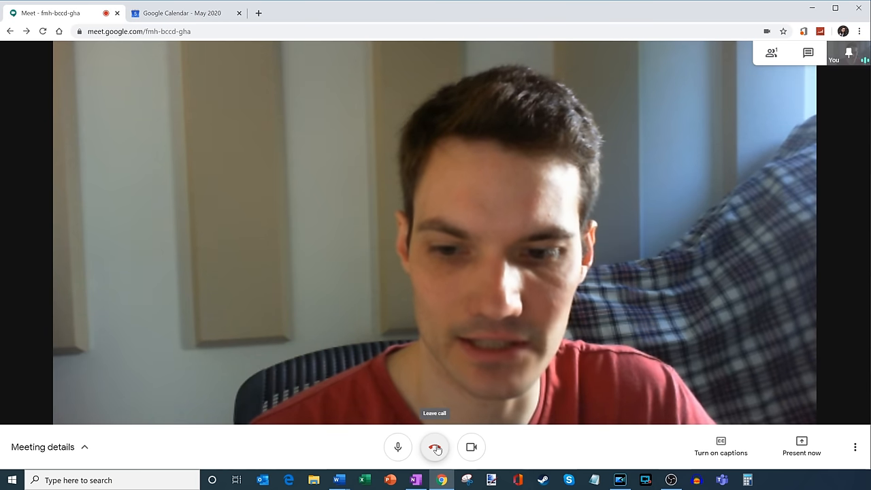
# - Leave the call and return to the Meet home screen
pyautogui.click(435, 446)
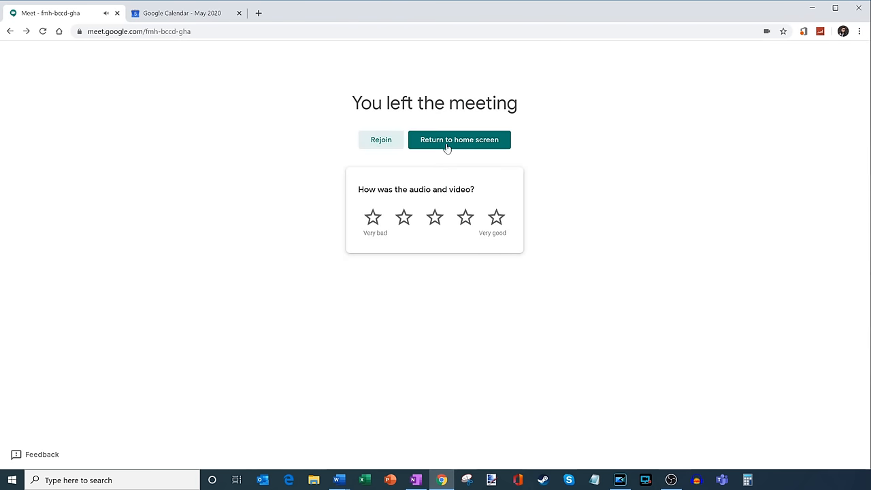
pyautogui.click(460, 139)
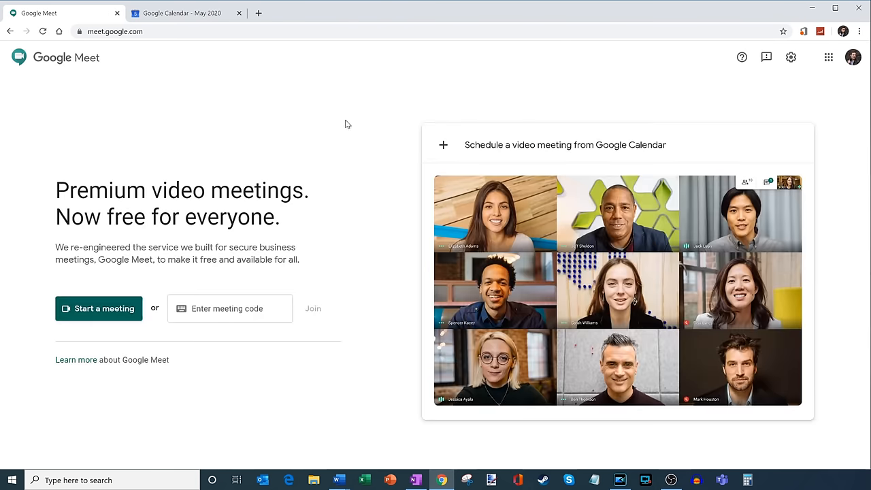
pyautogui.moveTo(245, 110)
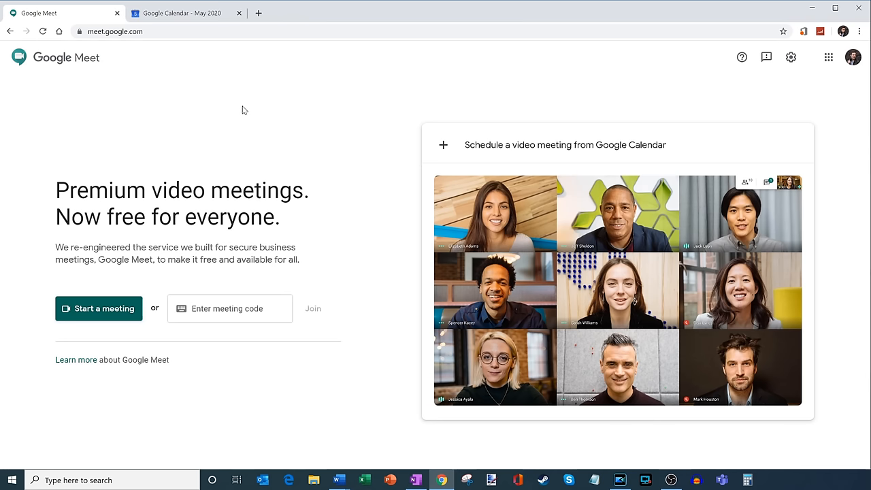
pyautogui.moveTo(221, 46)
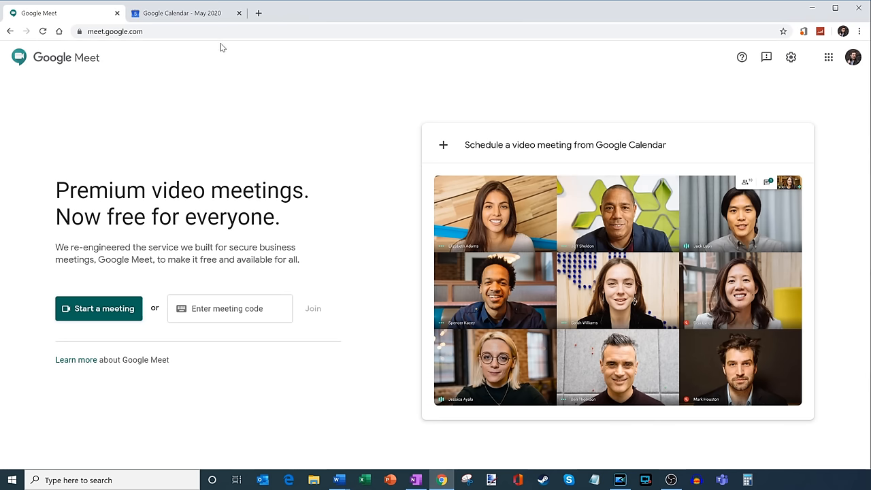
# - Create a May 5 event in Google Calendar titled 'Cinco de Mayo Happy hour'
pyautogui.click(182, 13)
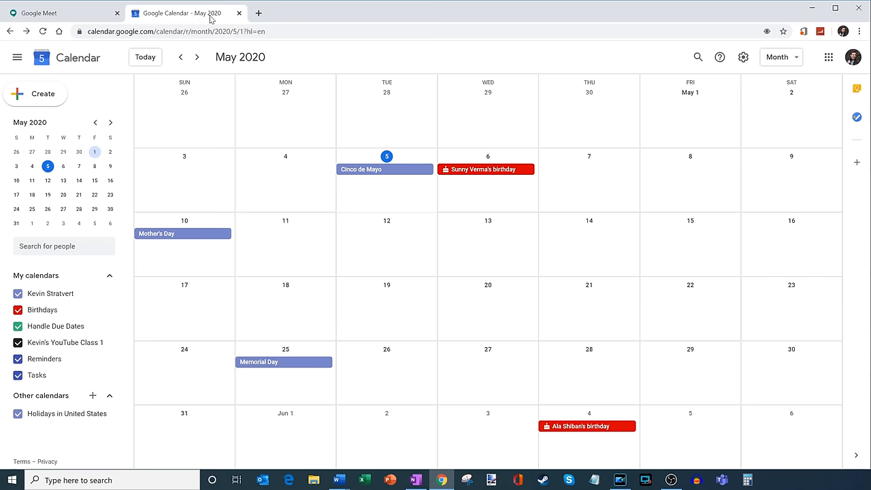
pyautogui.moveTo(398, 194)
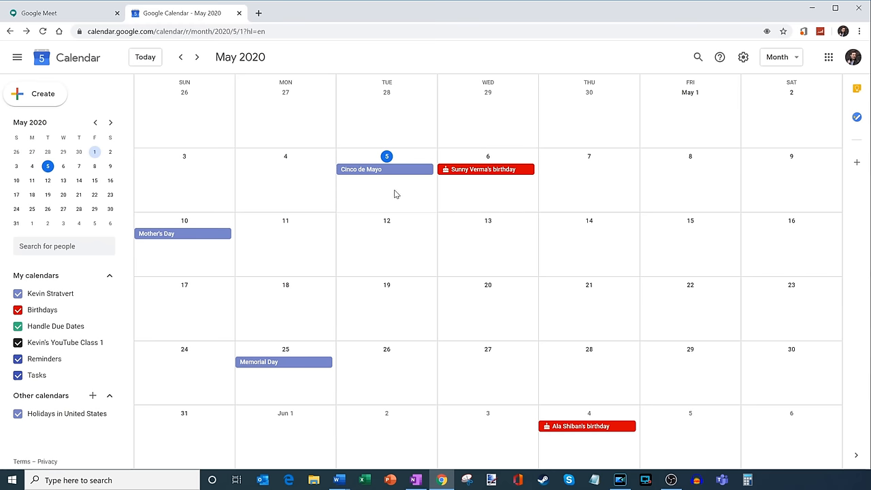
pyautogui.click(386, 191)
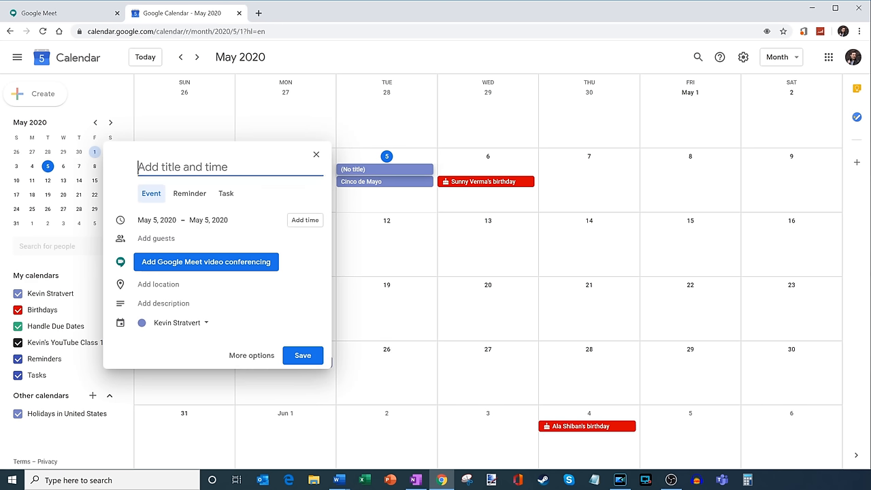
pyautogui.moveTo(248, 163)
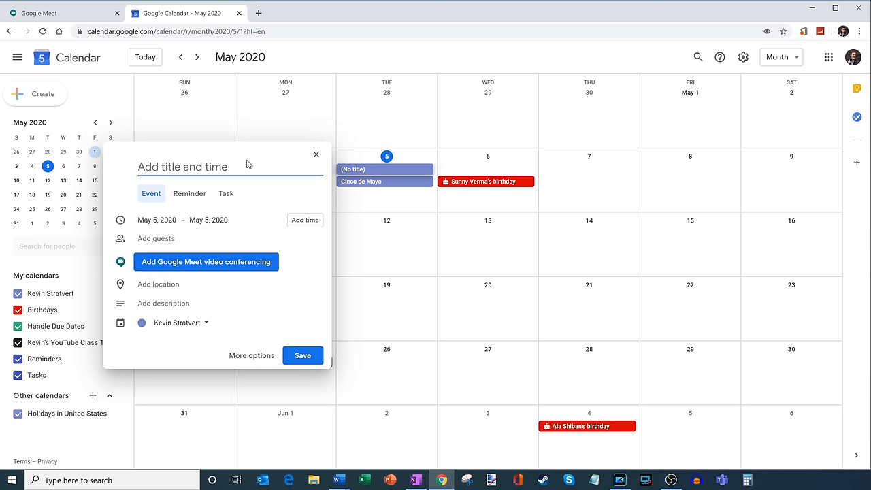
pyautogui.write('Cinco de')
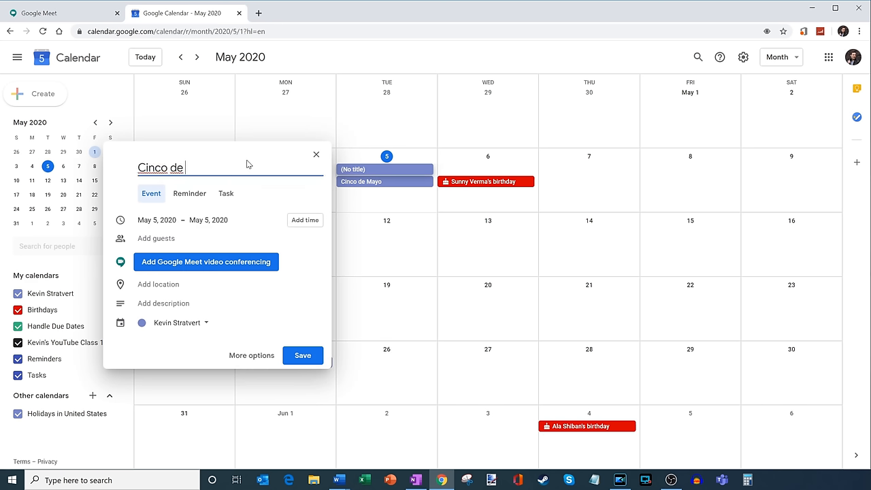
pyautogui.write('Mayo Happy hour')
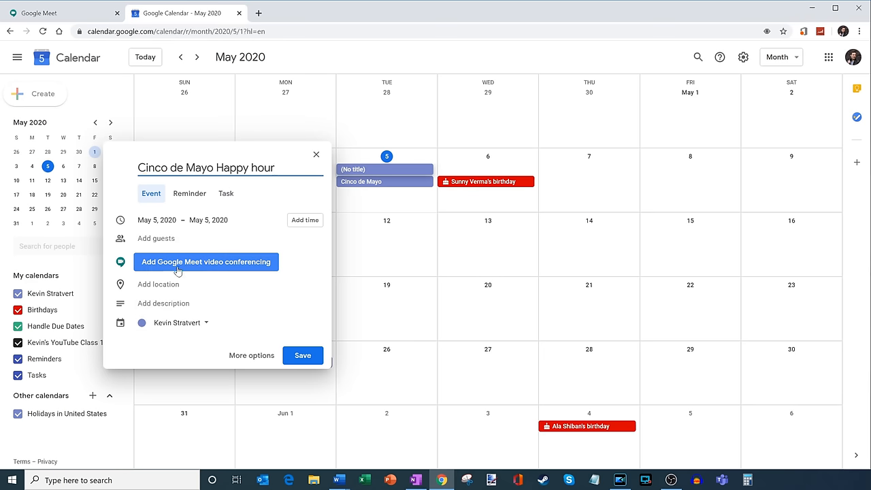
# - Add Google Meet video conferencing, save the event, and review its details
pyautogui.click(207, 261)
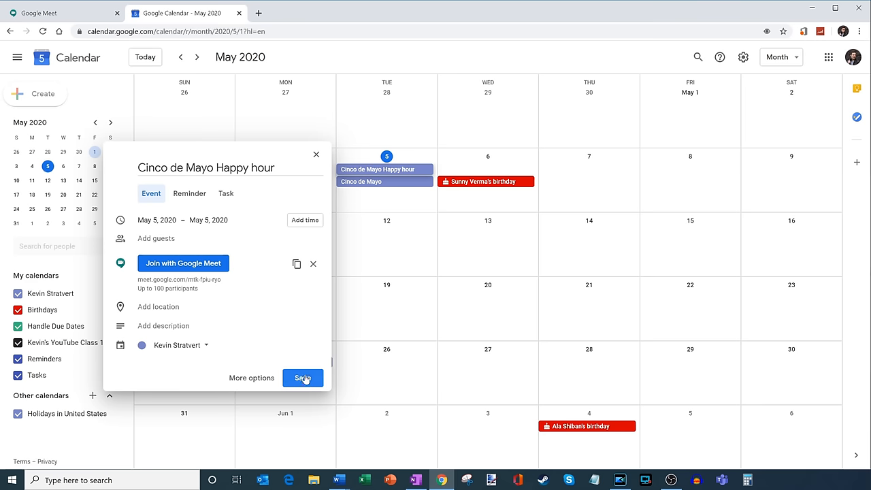
pyautogui.click(302, 378)
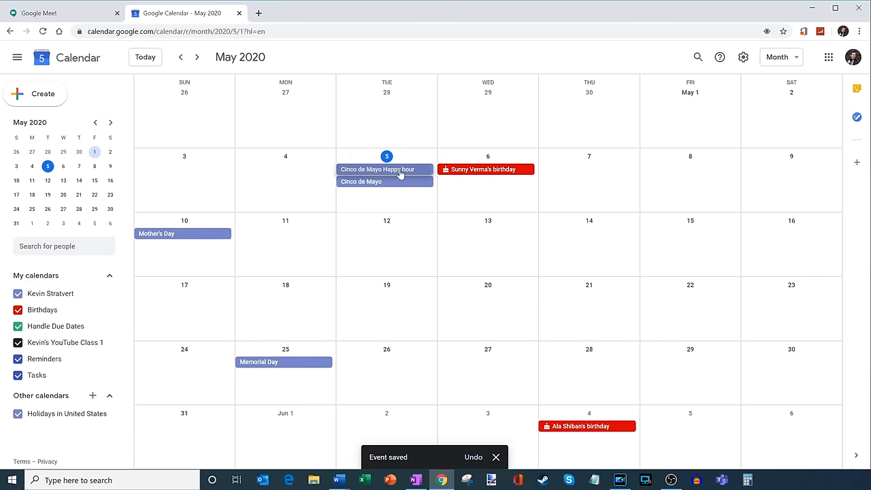
pyautogui.click(379, 169)
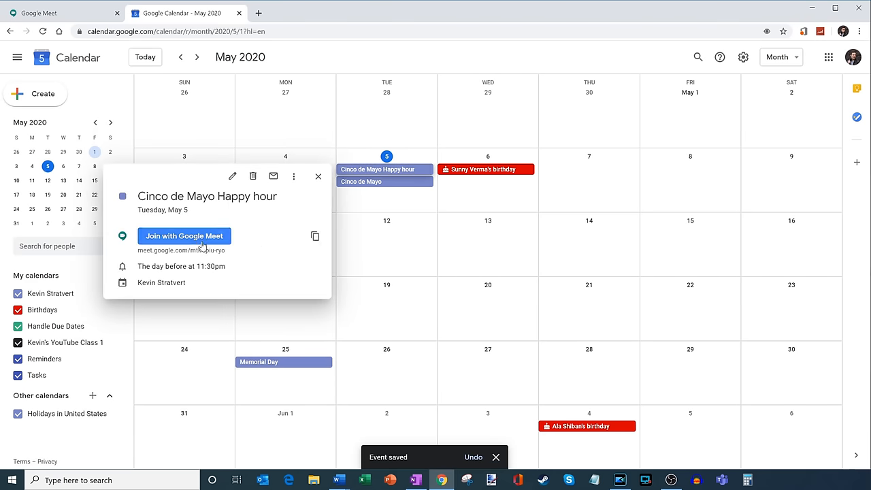
pyautogui.moveTo(303, 193)
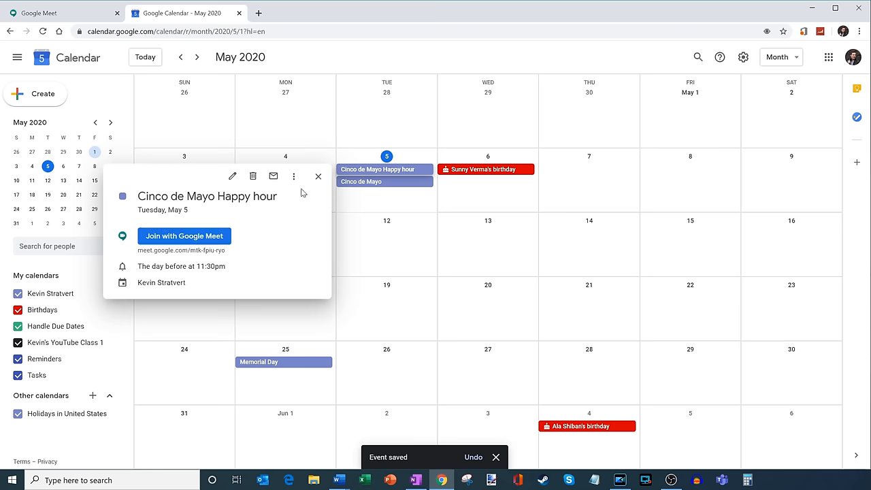
pyautogui.moveTo(319, 177)
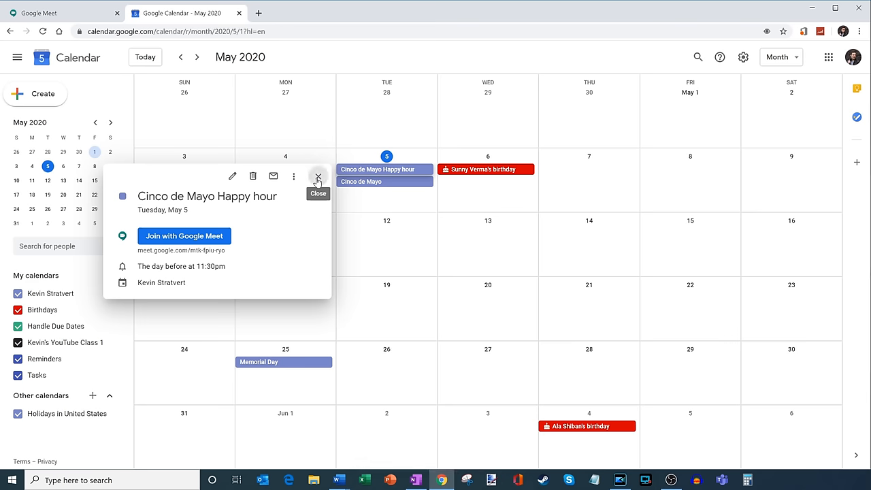
pyautogui.click(319, 177)
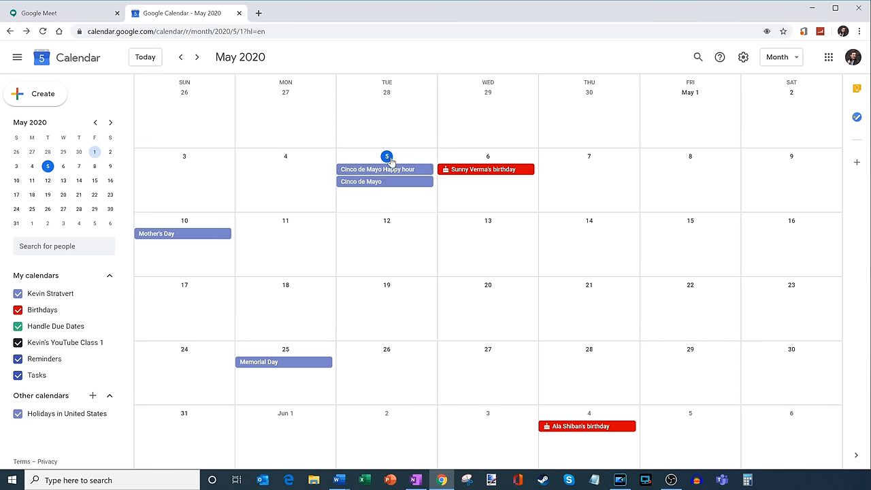
pyautogui.moveTo(392, 200)
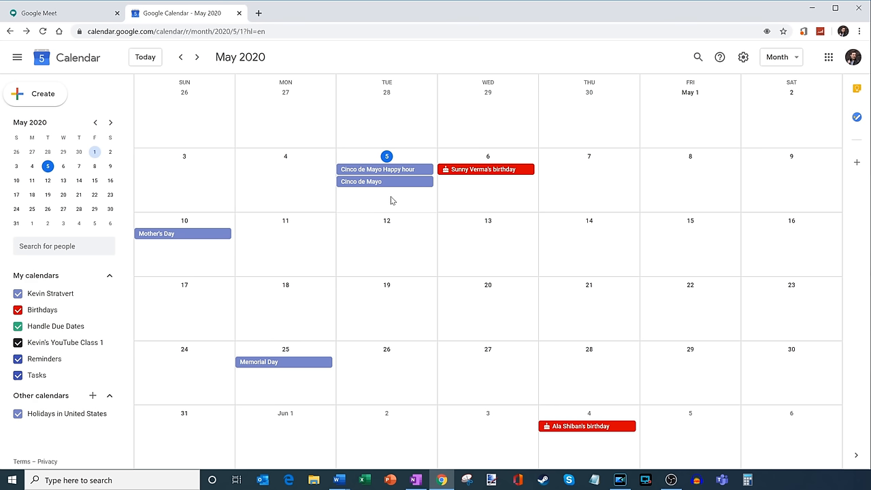